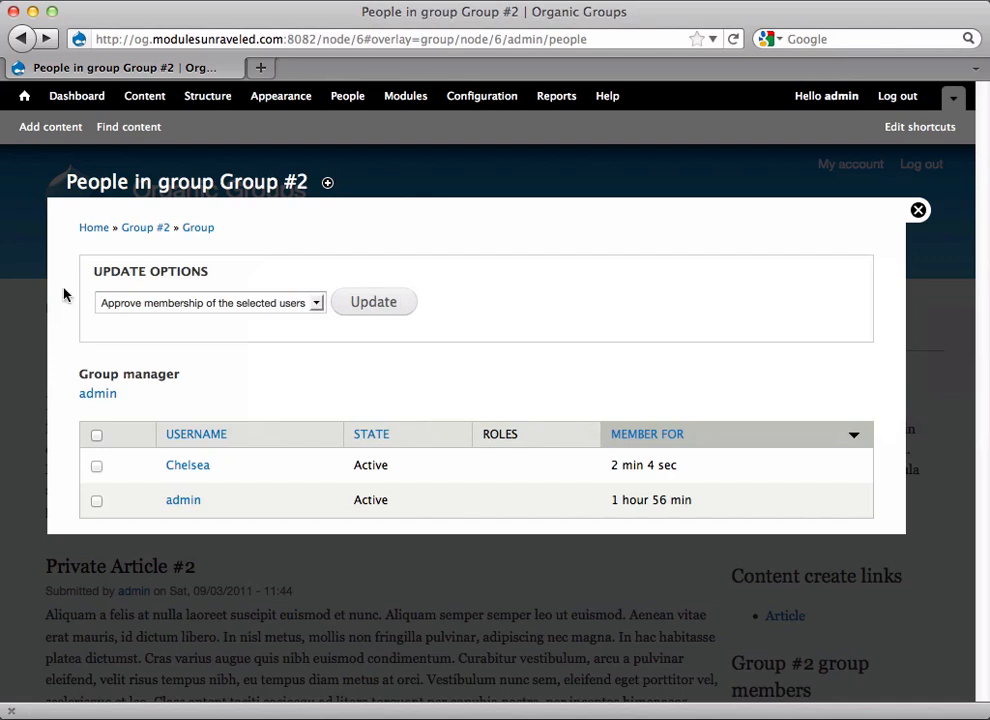
# - Show the site-wide People administration list from the admin toolbar
pyautogui.click(348, 96)
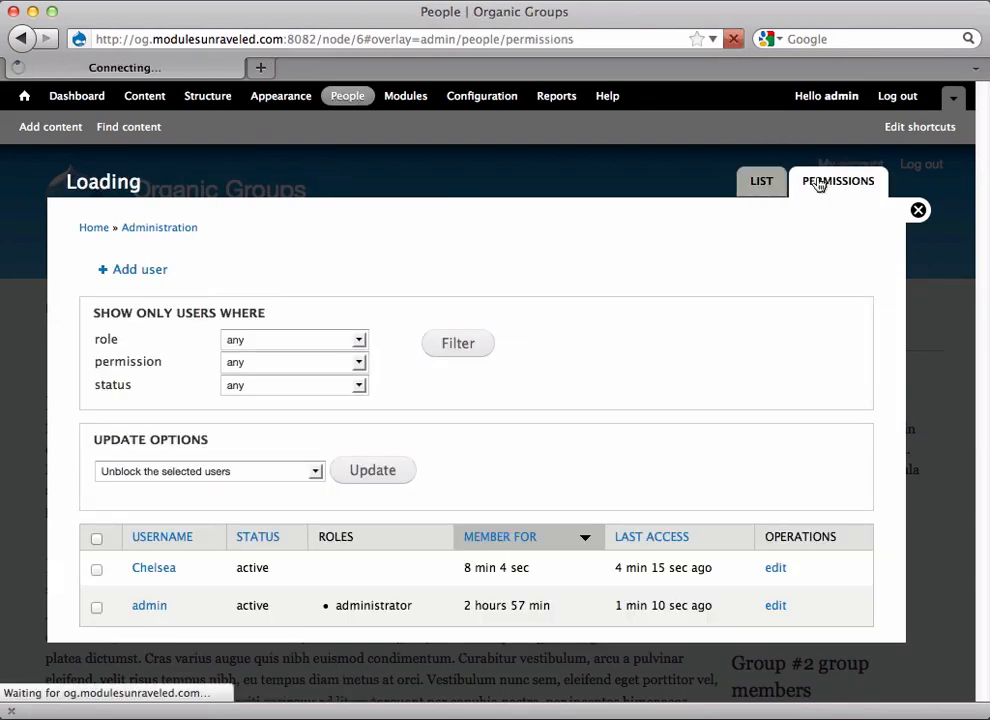
# - Grant Authenticated user the create and delete-own Basic page permissions and save permissions
pyautogui.click(838, 180)
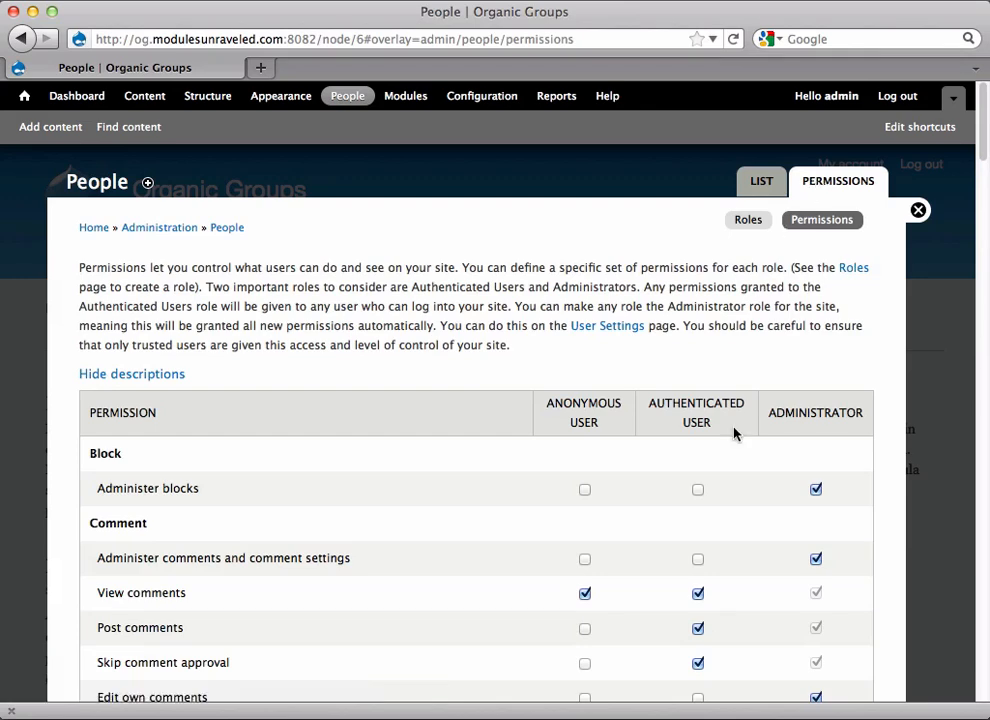
pyautogui.scroll(-3)
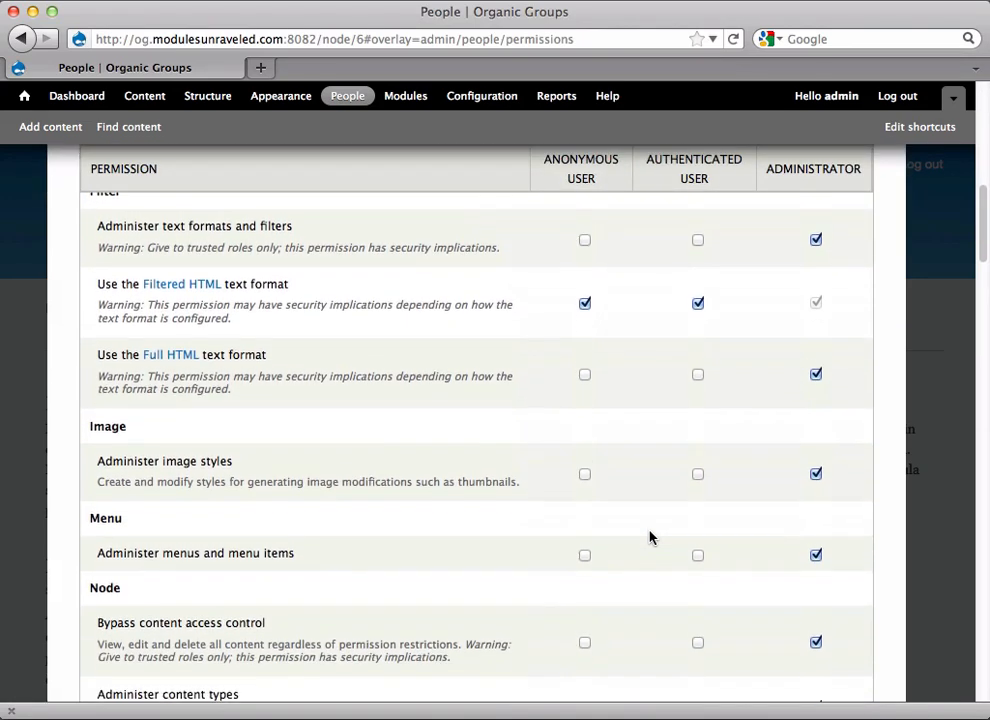
pyautogui.scroll(-3)
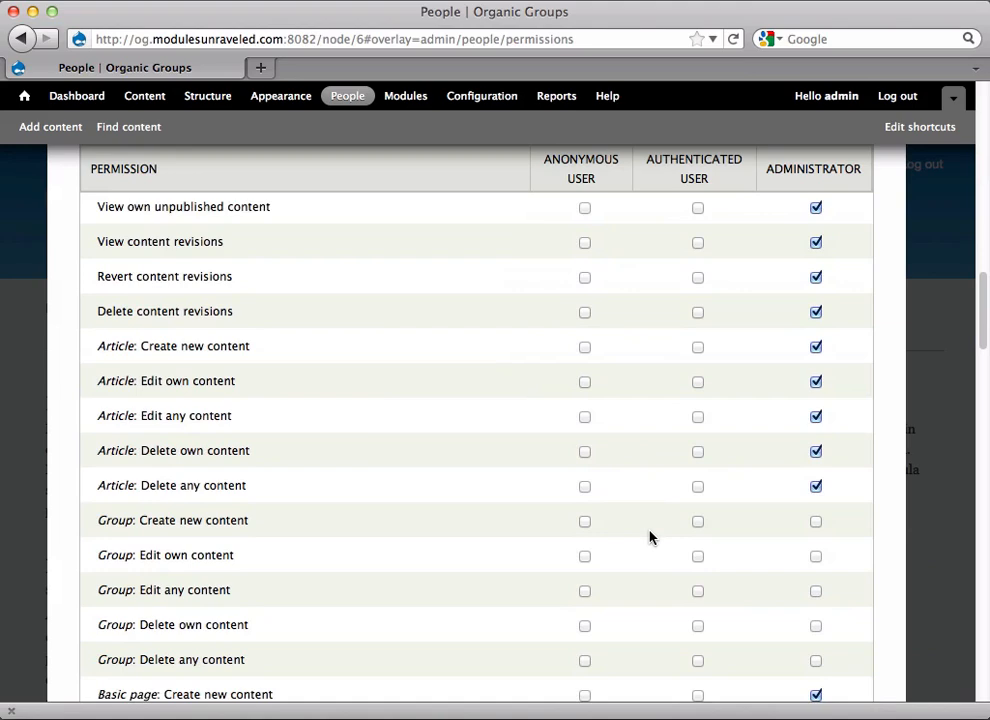
pyautogui.scroll(-3)
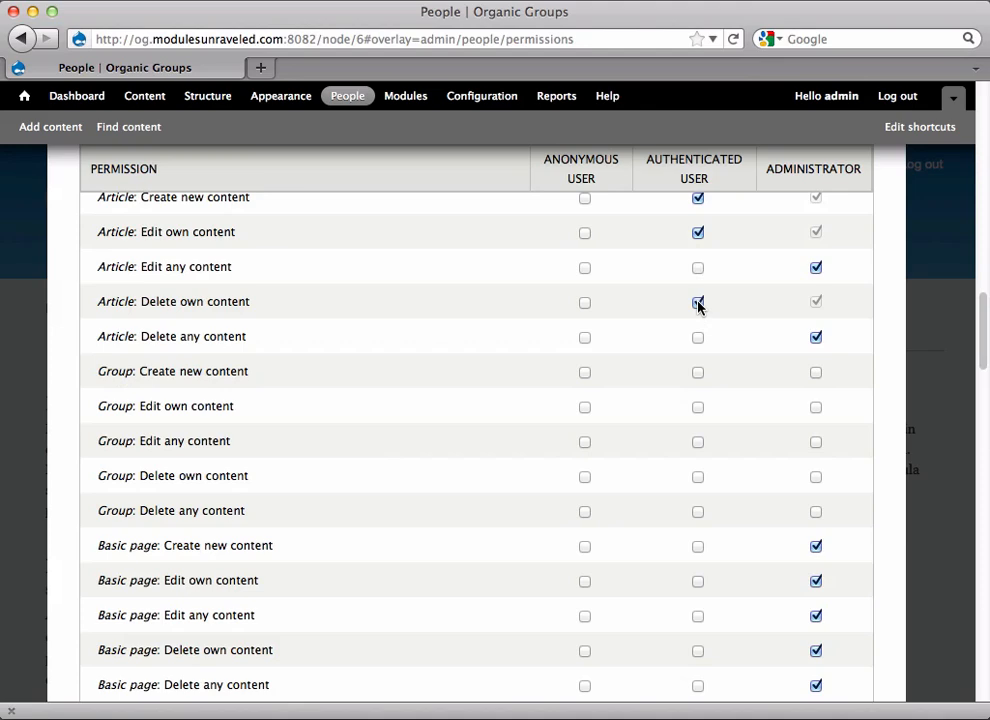
pyautogui.scroll(-3)
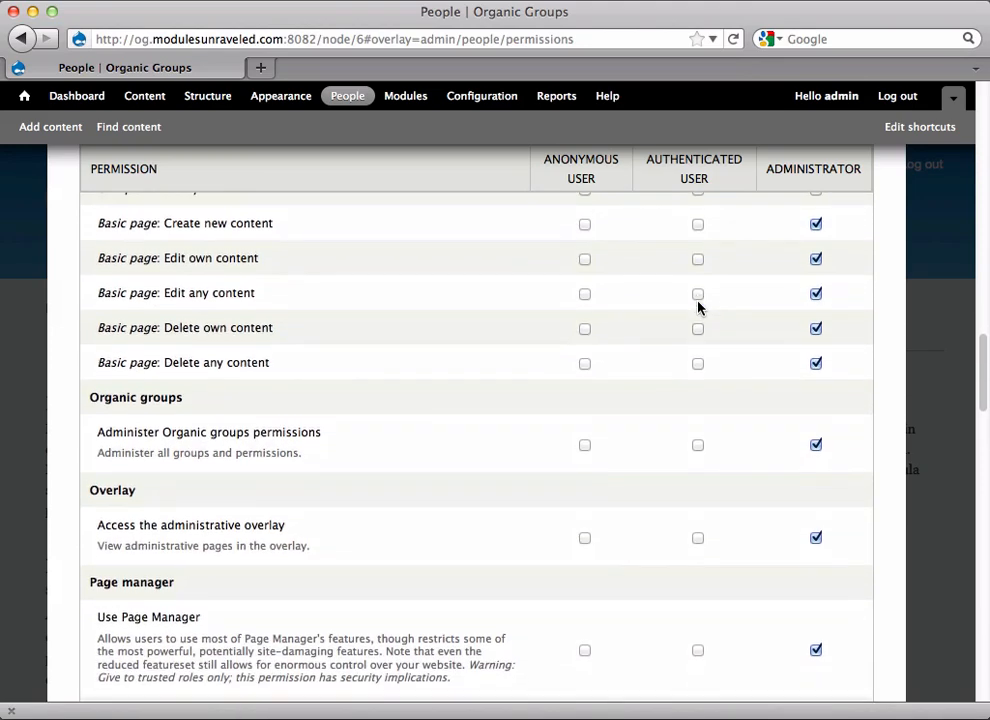
pyautogui.click(696, 224)
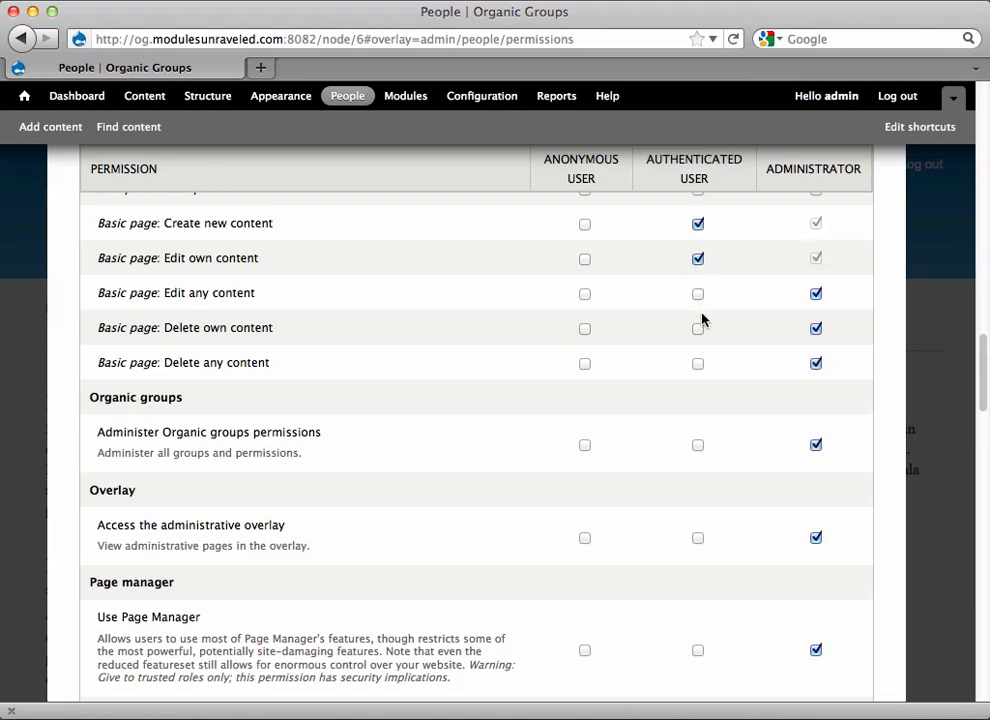
pyautogui.click(696, 328)
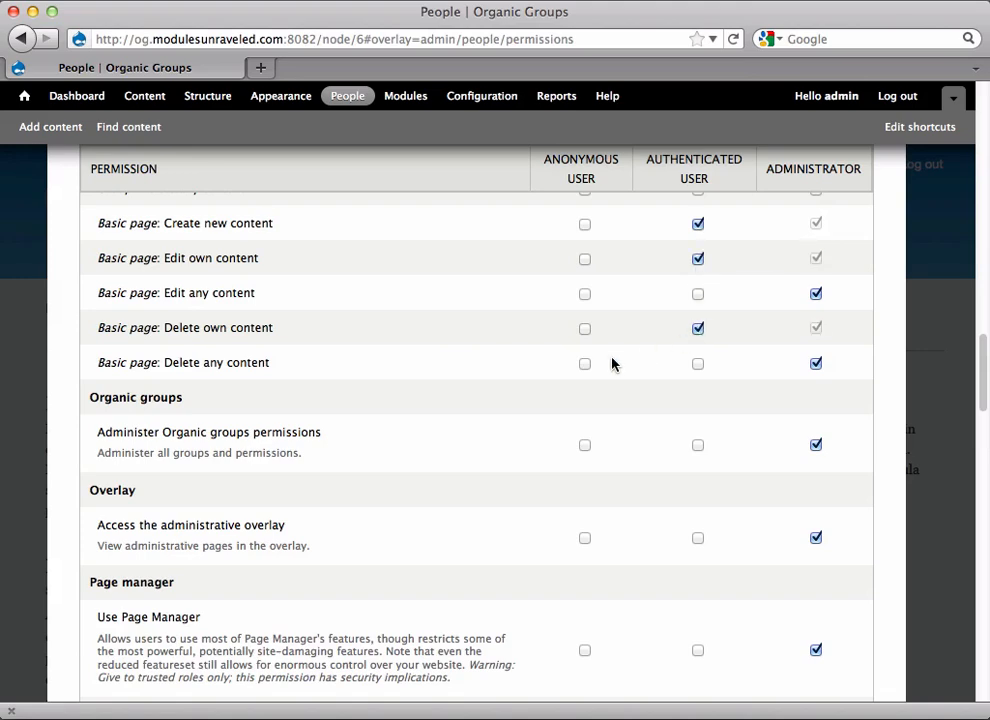
pyautogui.scroll(-3)
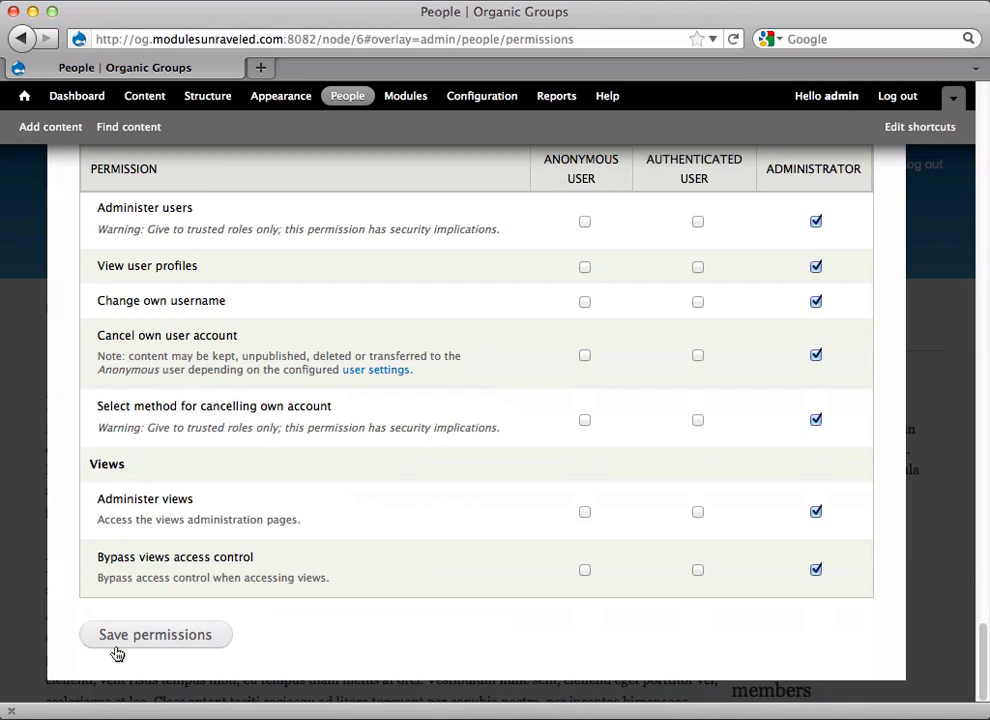
pyautogui.click(156, 634)
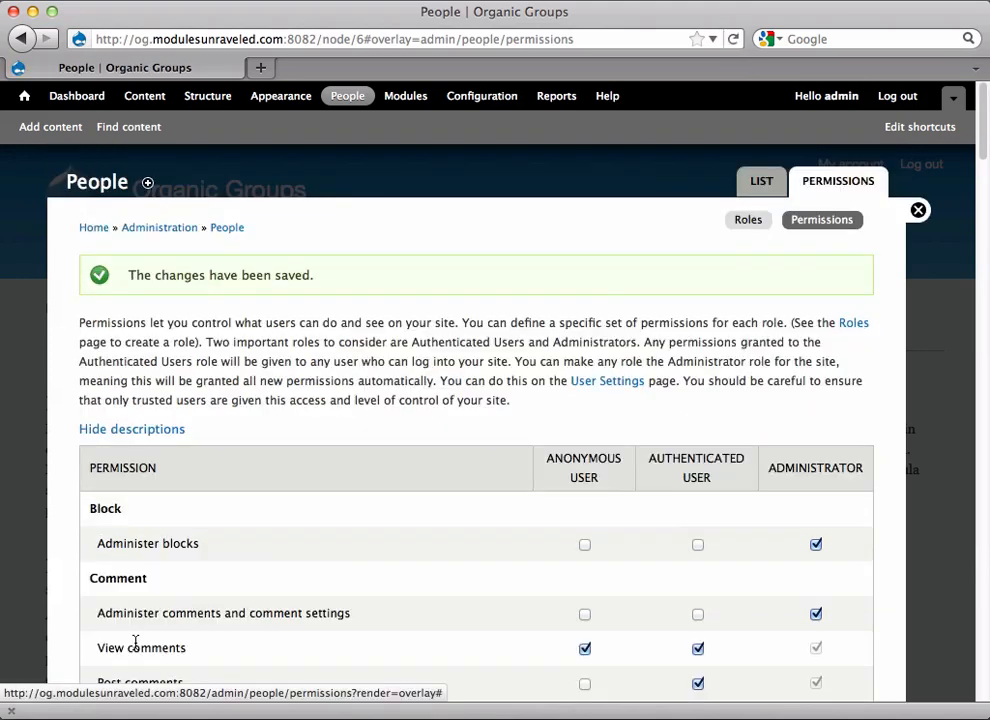
# - Leave the administration overlay and return to the Group #2 page as a member
pyautogui.click(916, 210)
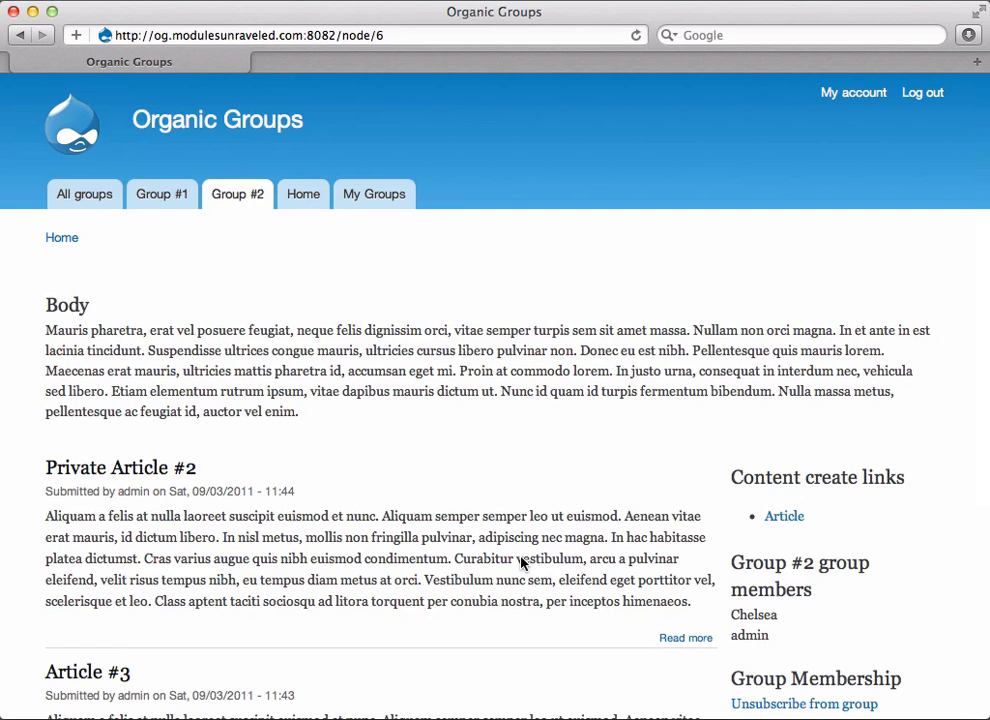
pyautogui.moveTo(784, 516)
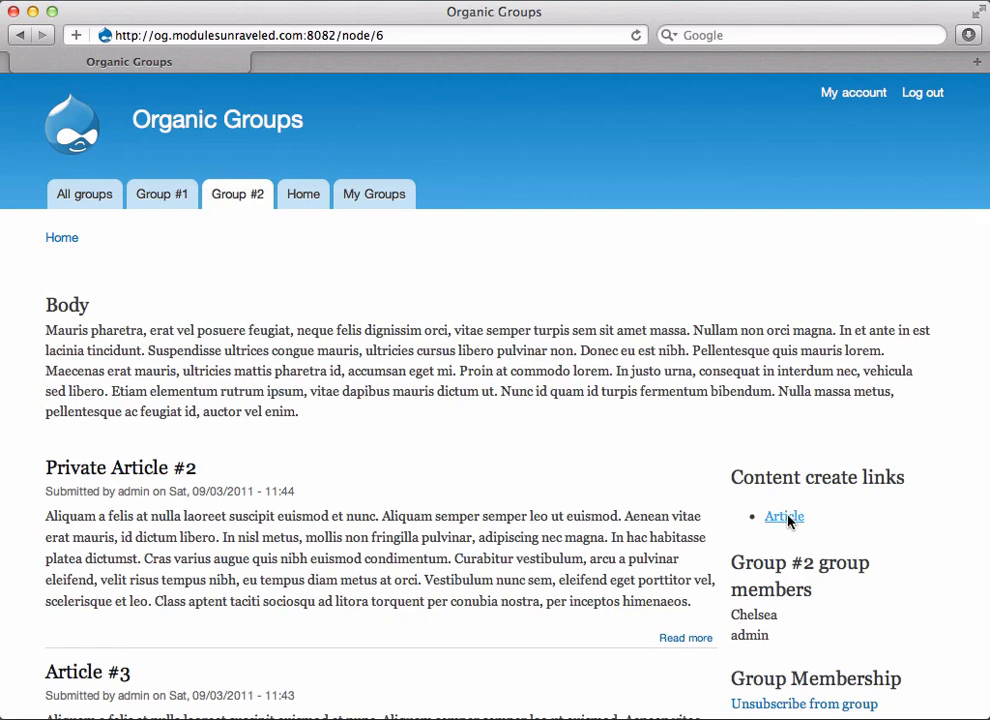
# - Start a group article titled "Chelsea's First Article (Group)" and move to the body
pyautogui.click(784, 516)
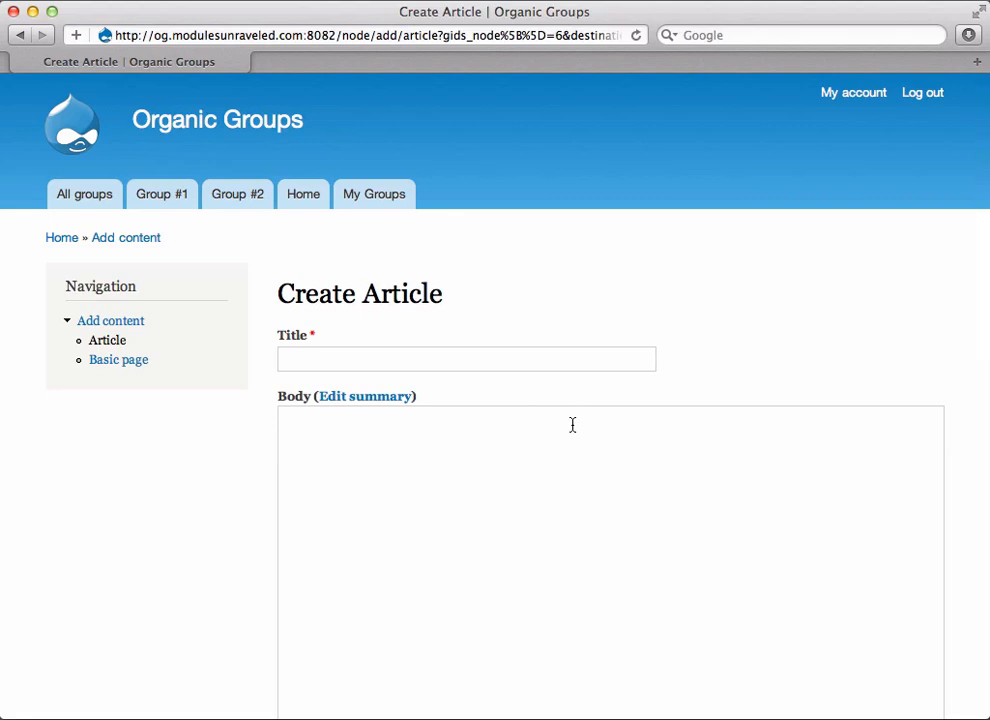
pyautogui.write('C')
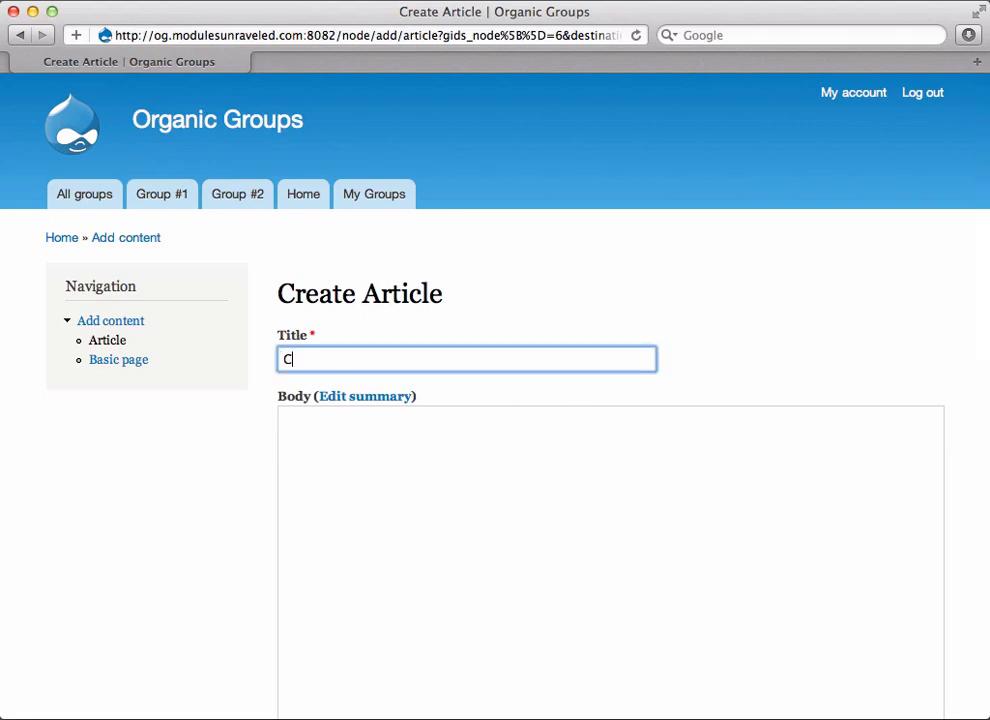
pyautogui.write("helsea's")
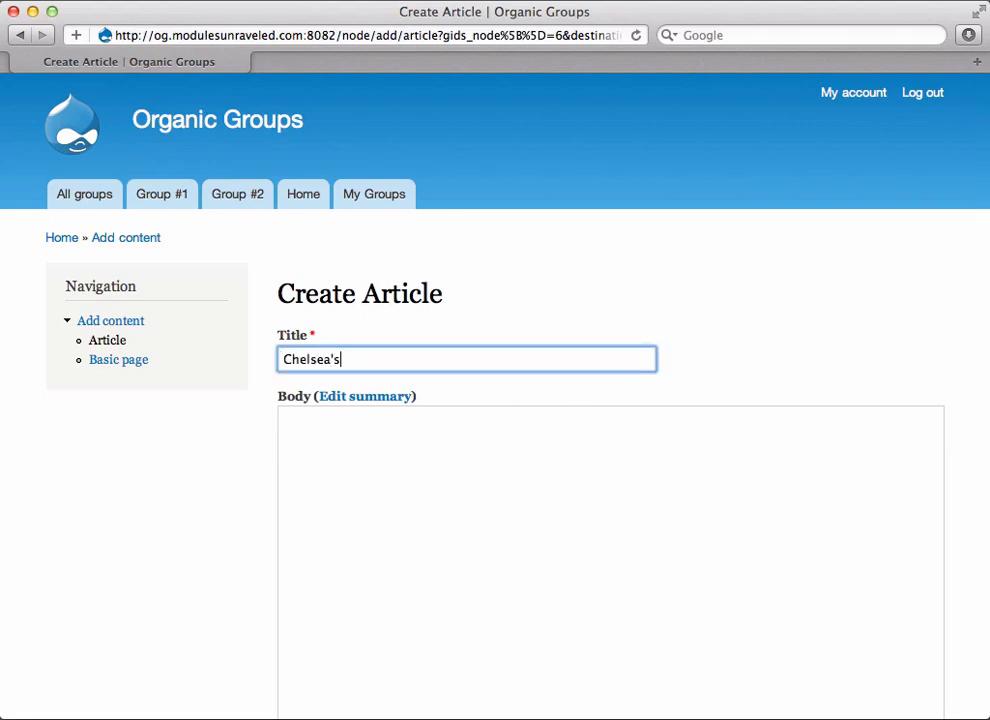
pyautogui.write('First Arti')
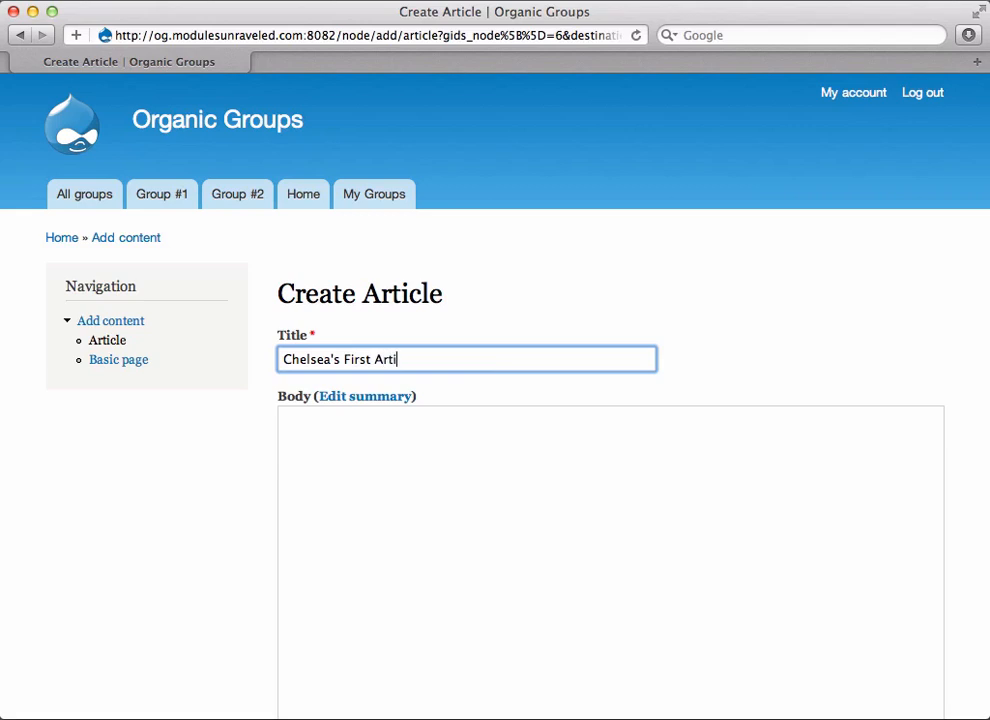
pyautogui.write('cle (Group')
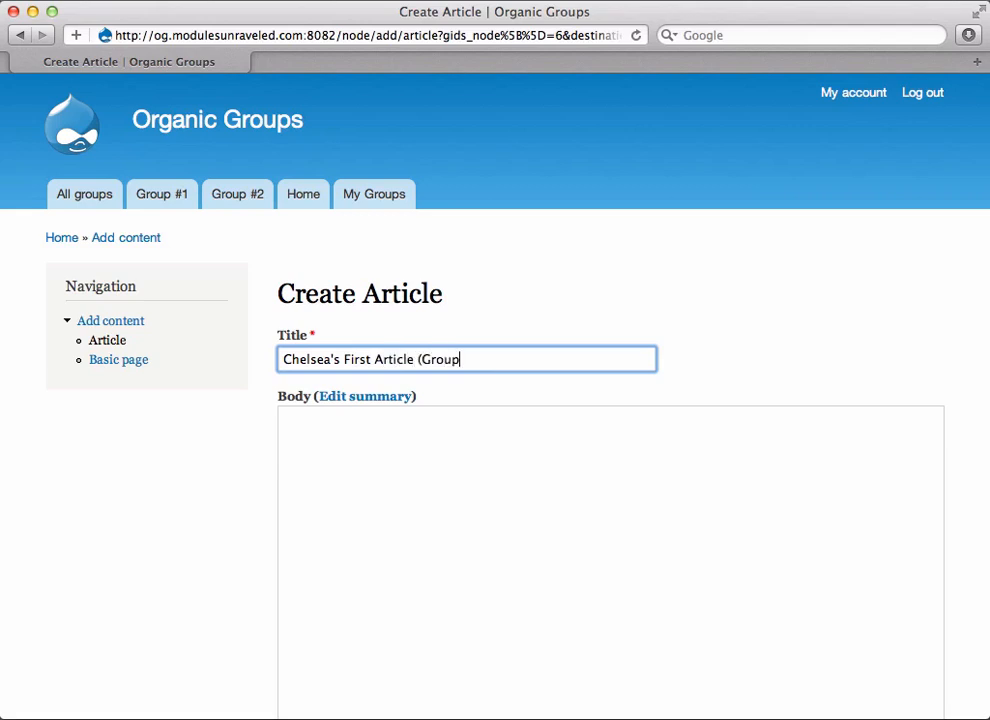
pyautogui.click(610, 560)
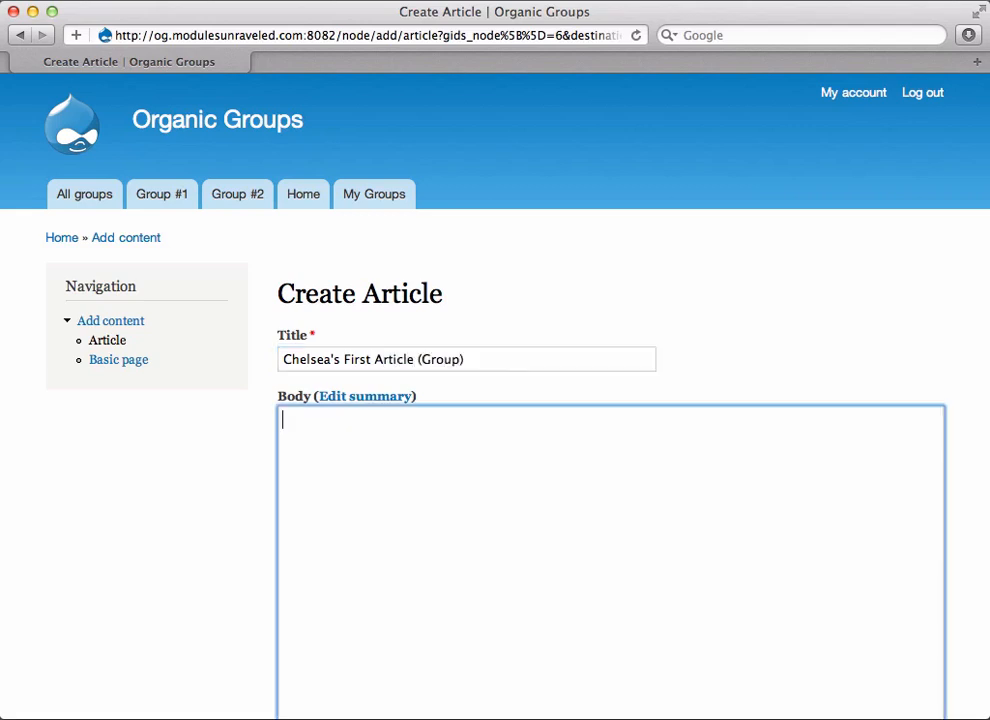
# - Save the article with Group #2 left as its groups audience
pyautogui.scroll(-3)
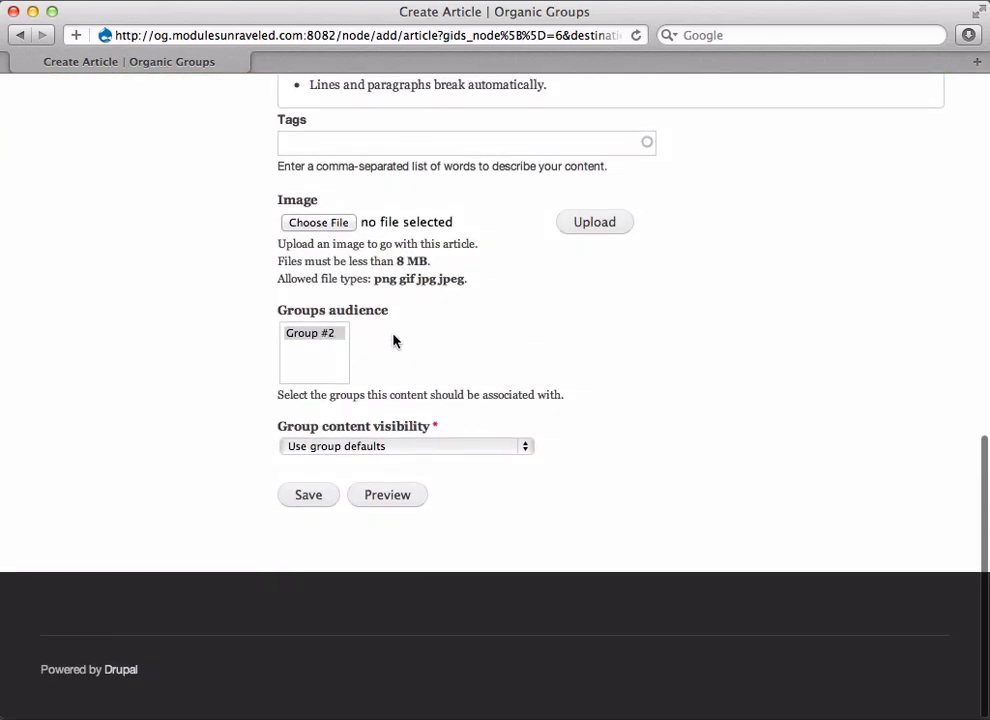
pyautogui.moveTo(400, 340)
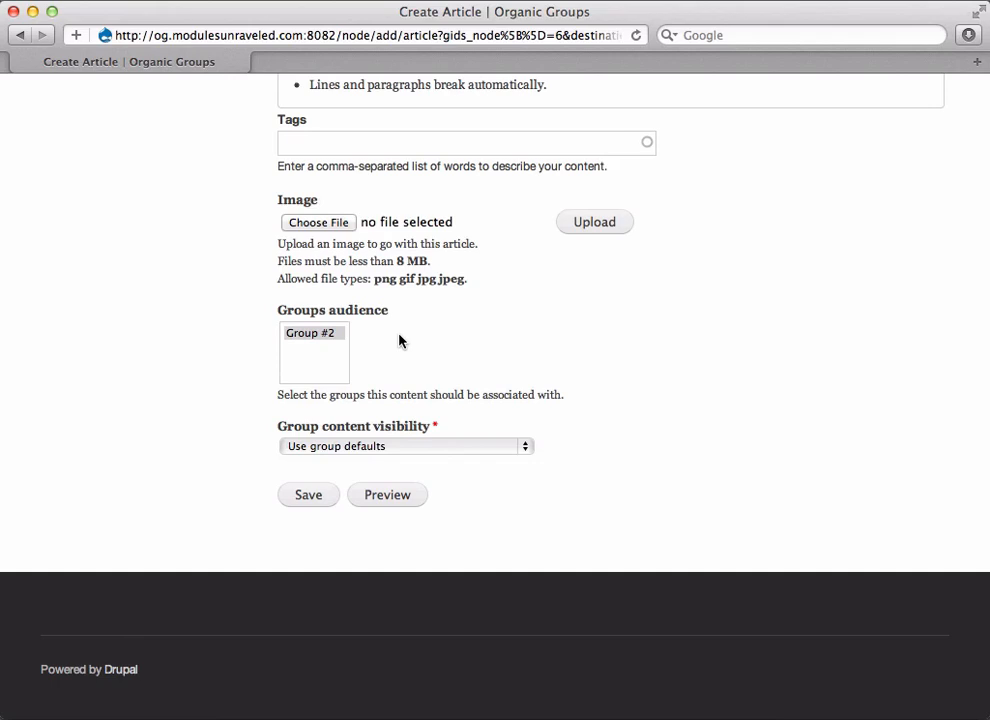
pyautogui.moveTo(308, 494)
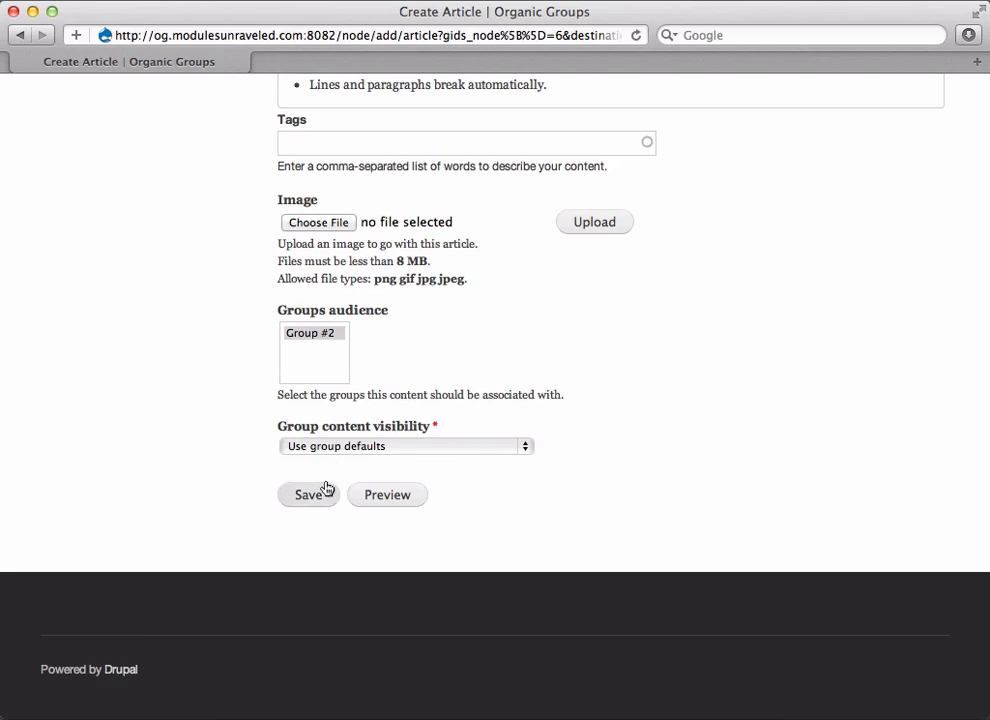
pyautogui.click(308, 494)
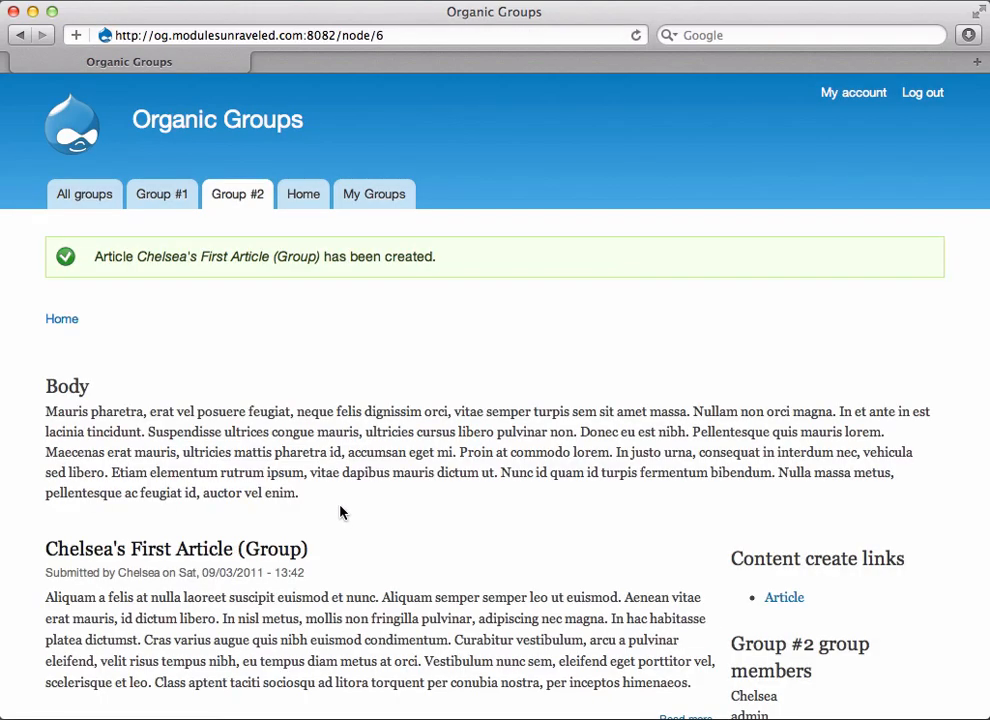
# - Return to the Group #2 page listing Chelsea's First Article (Group) first
pyautogui.scroll(-3)
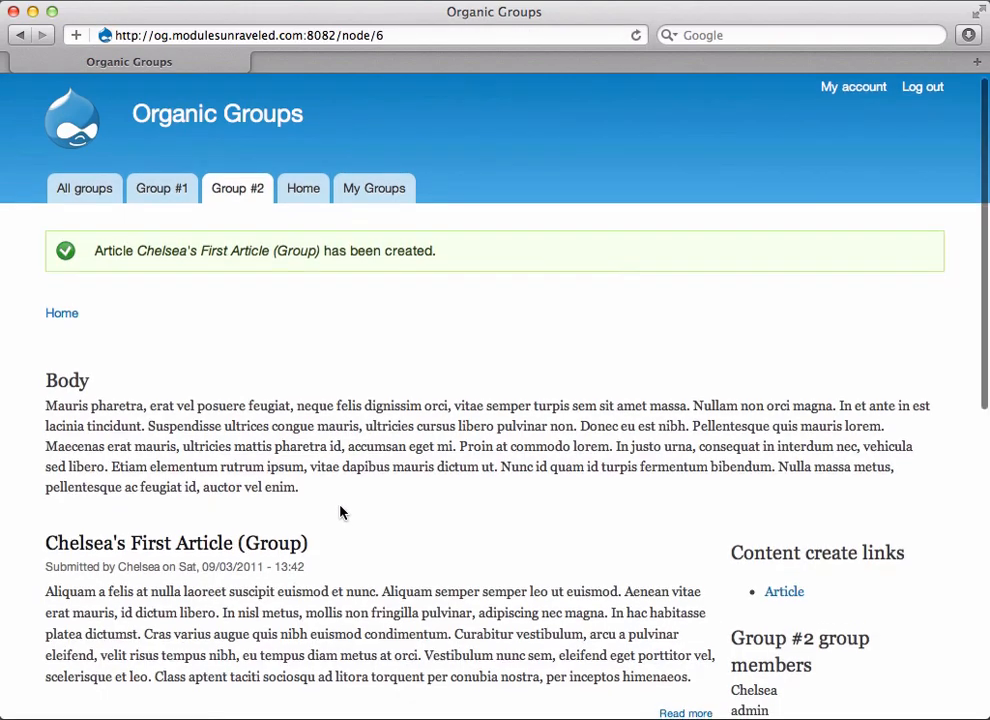
pyautogui.scroll(-3)
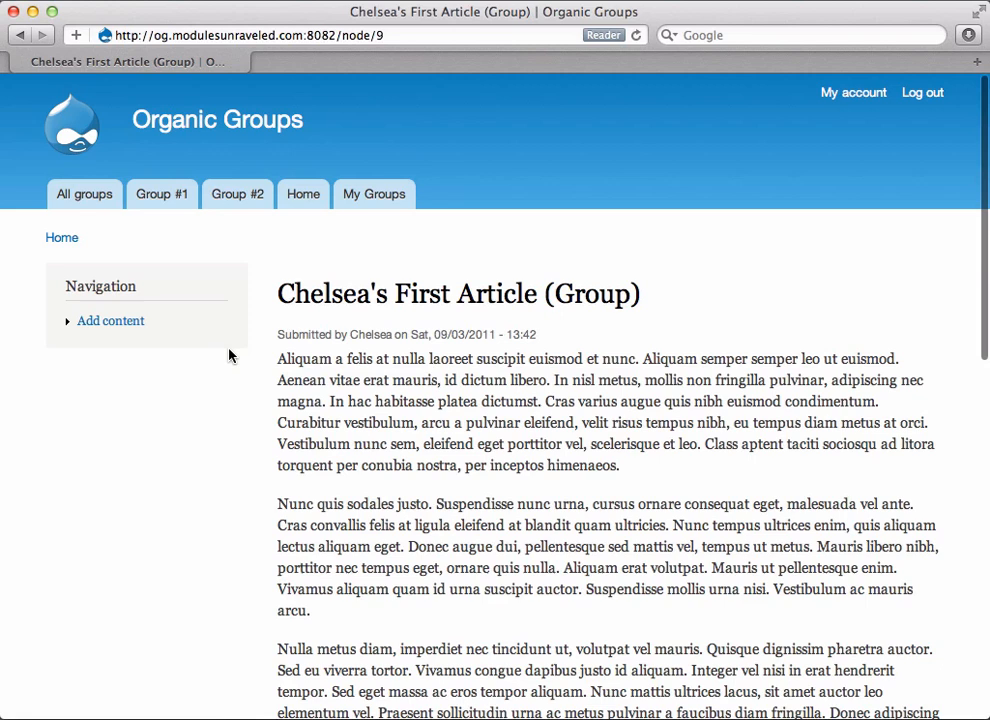
pyautogui.moveTo(222, 396)
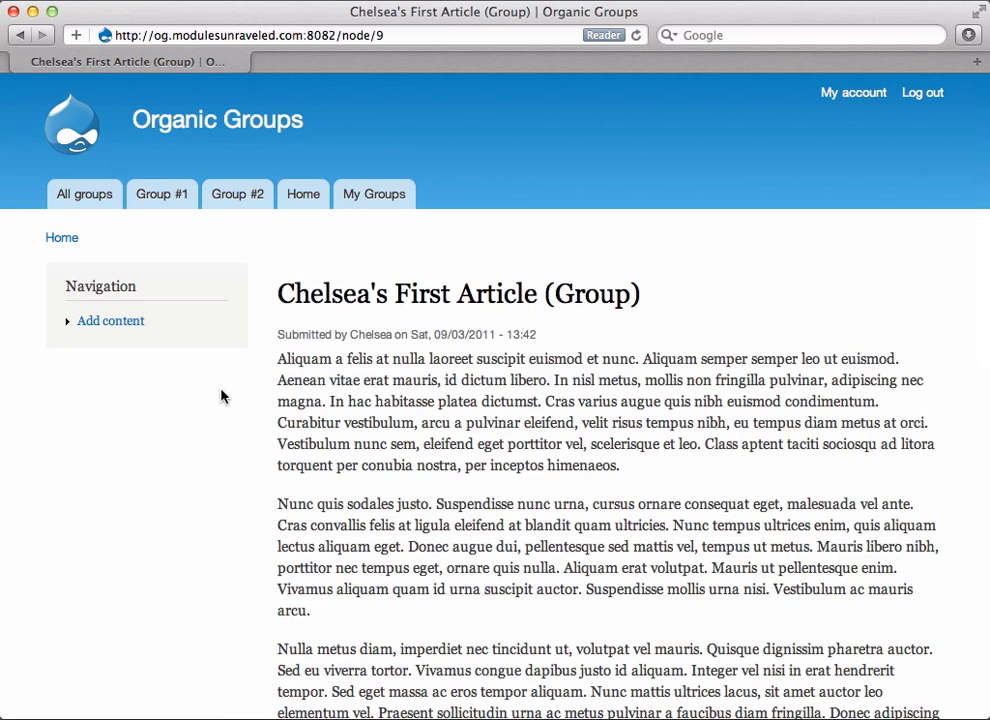
pyautogui.click(236, 192)
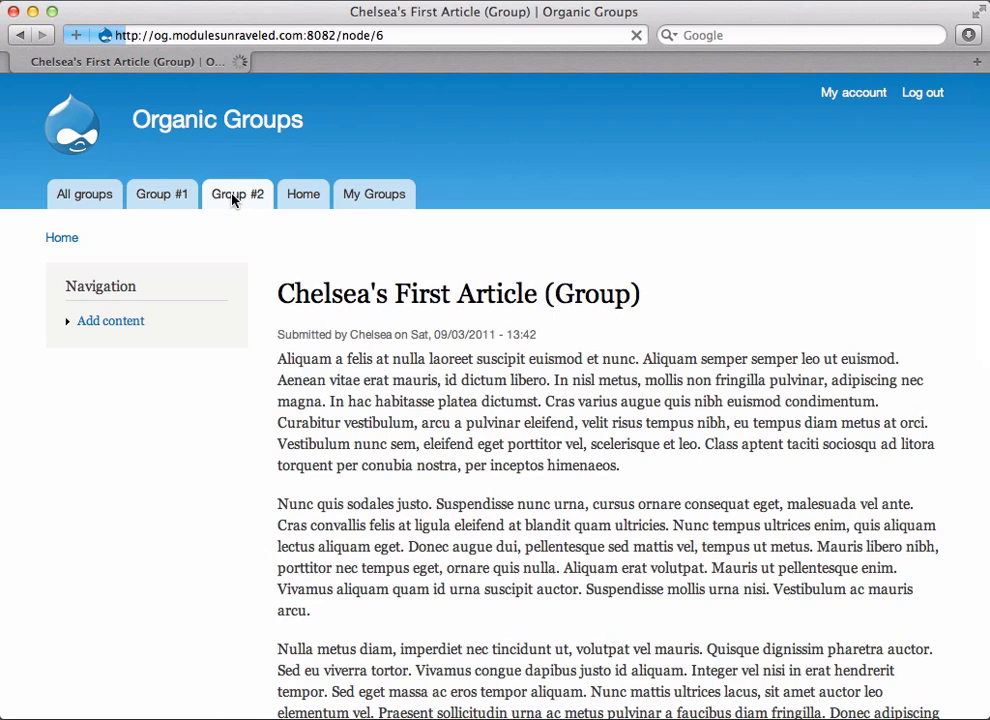
pyautogui.click(236, 194)
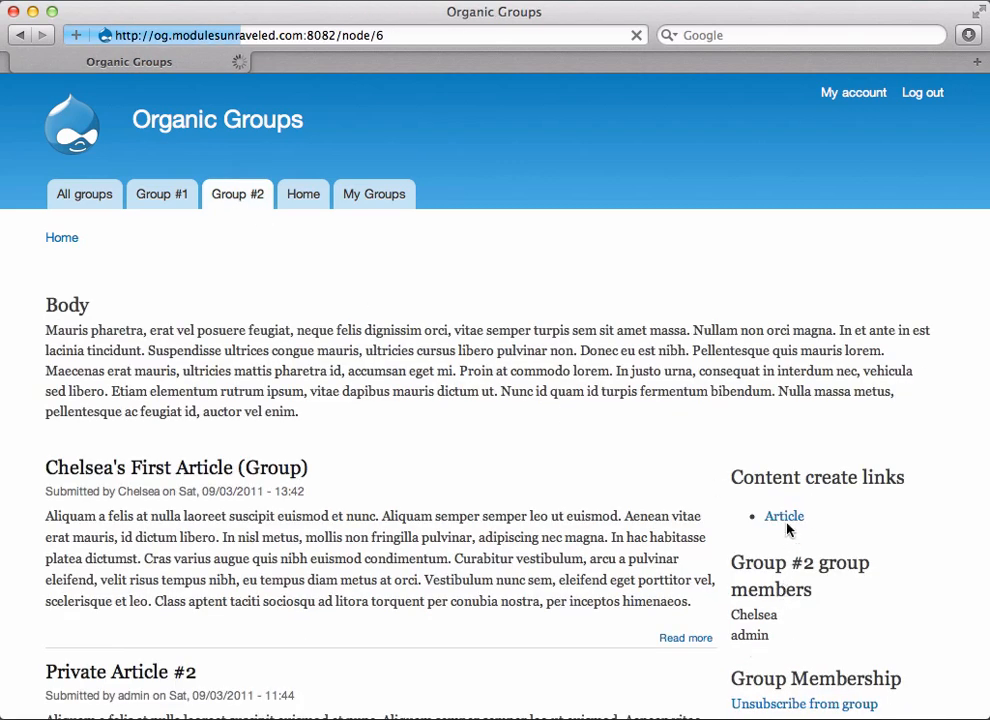
# - Start a new article titled "Chelsea's Second Article (No Group)" with body text
pyautogui.click(784, 516)
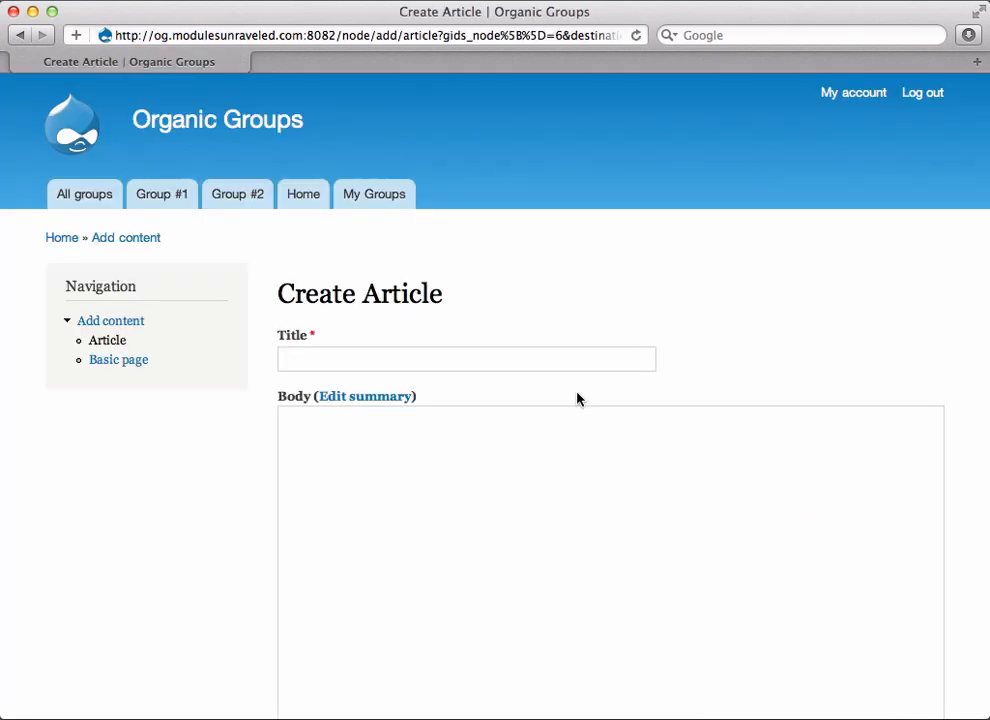
pyautogui.write('Ch')
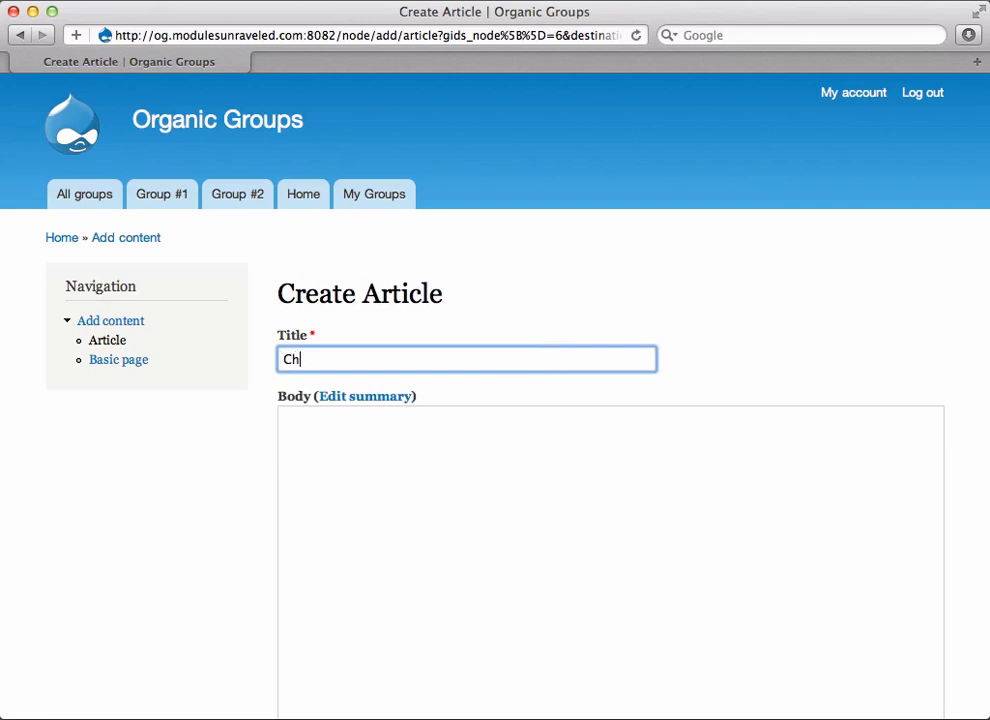
pyautogui.write("elsea's Secon")
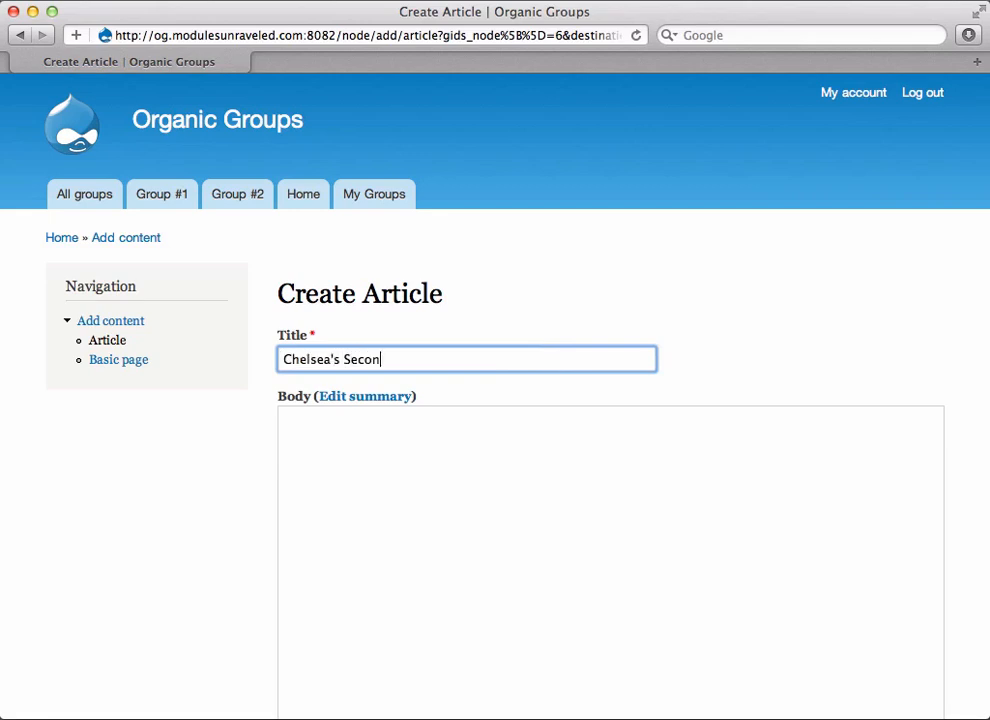
pyautogui.write('d Article (')
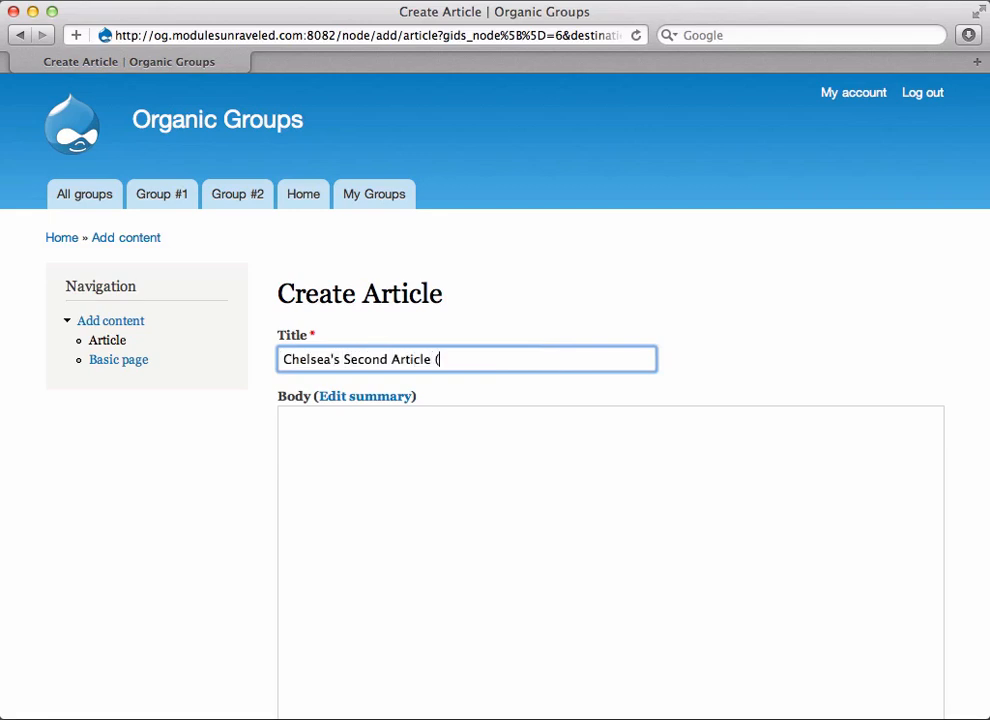
pyautogui.write('No Group)')
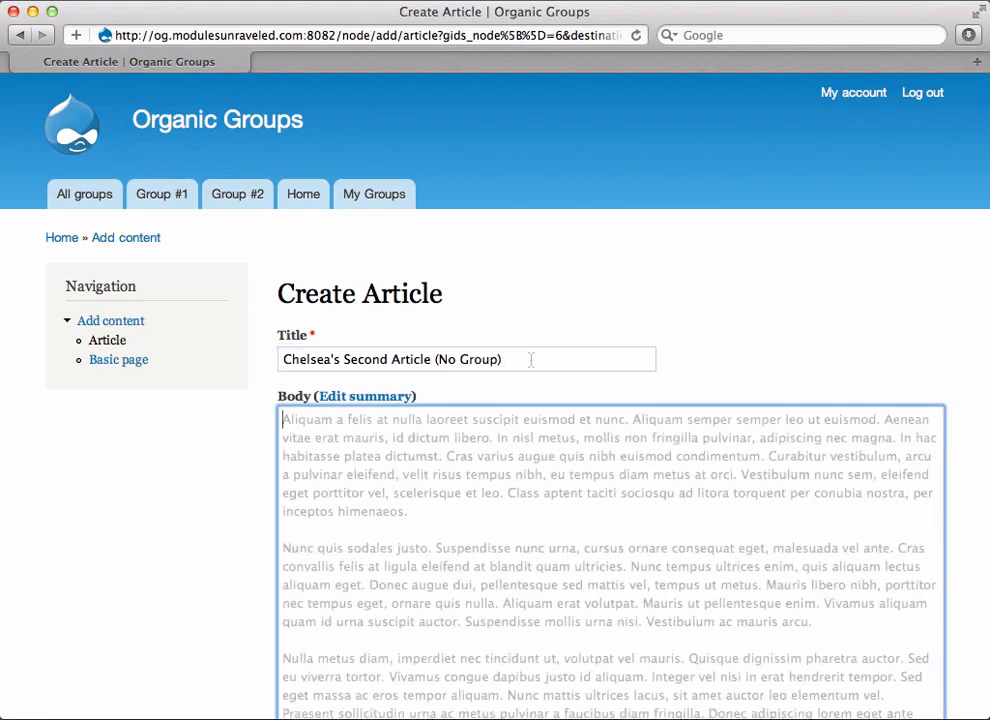
pyautogui.scroll(-3)
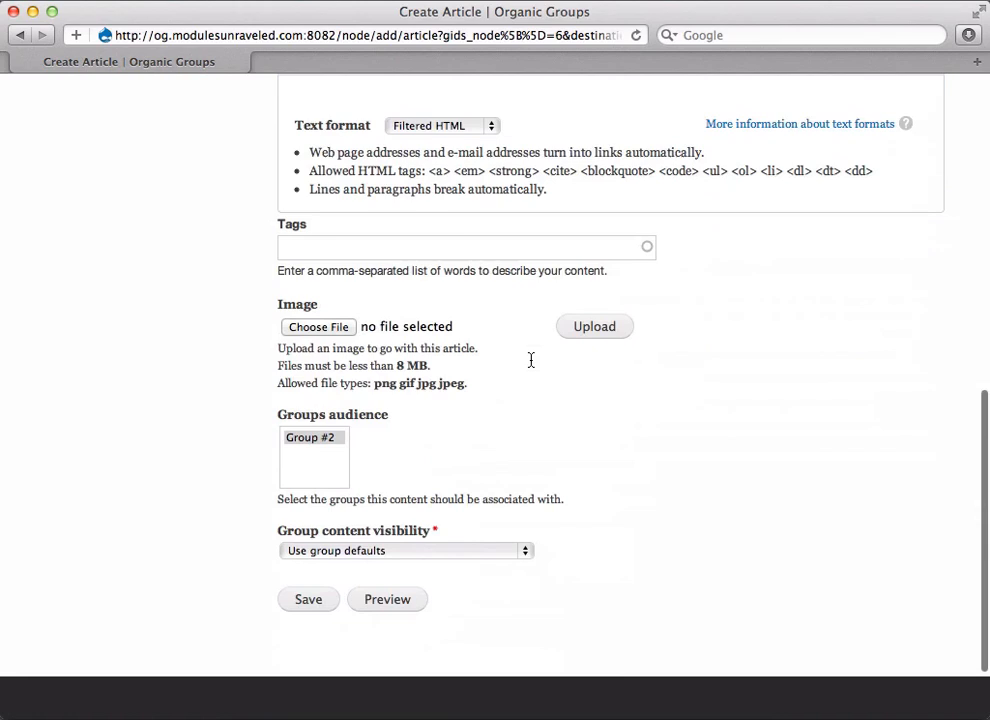
# - Toggle Group #2 in Groups audience to leave it unselected, then save the article
pyautogui.scroll(-3)
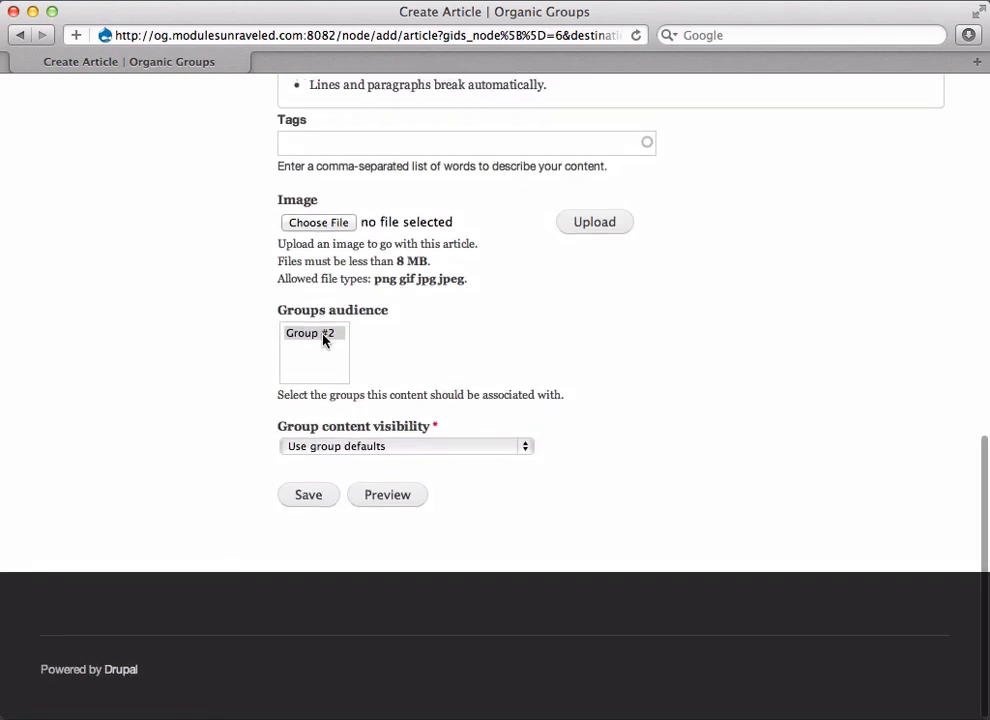
pyautogui.click(312, 332)
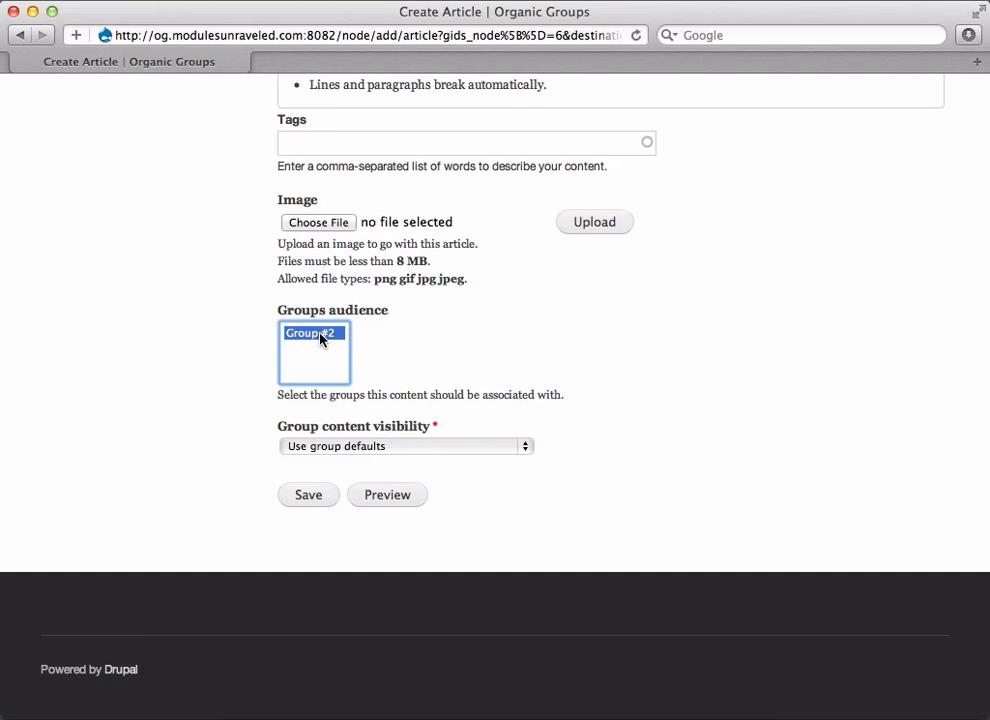
pyautogui.click(312, 332)
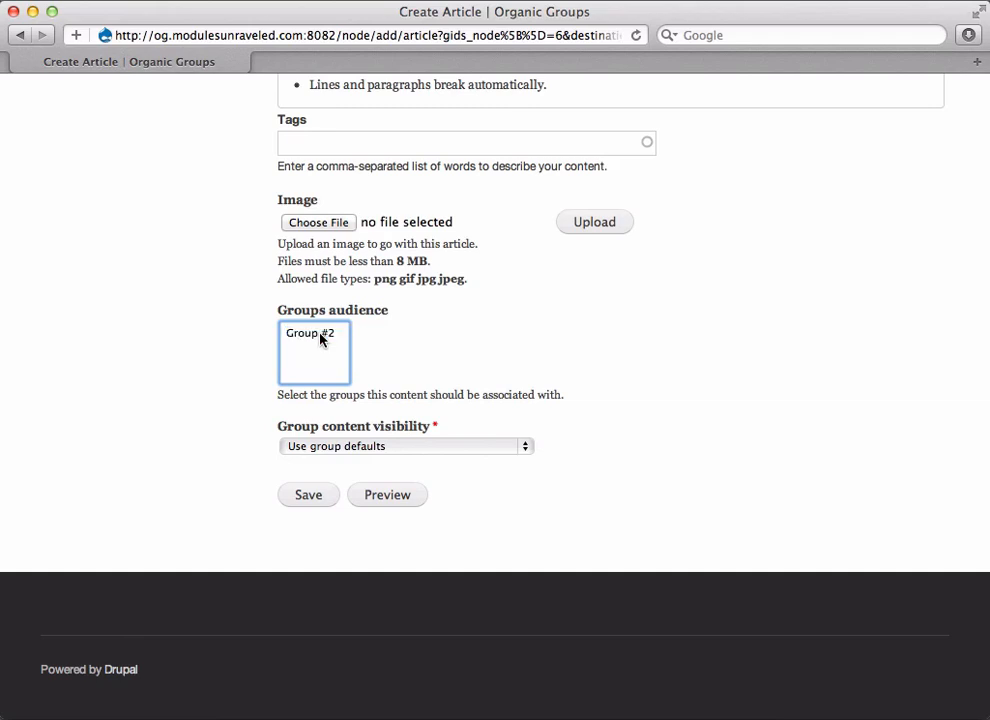
pyautogui.moveTo(308, 414)
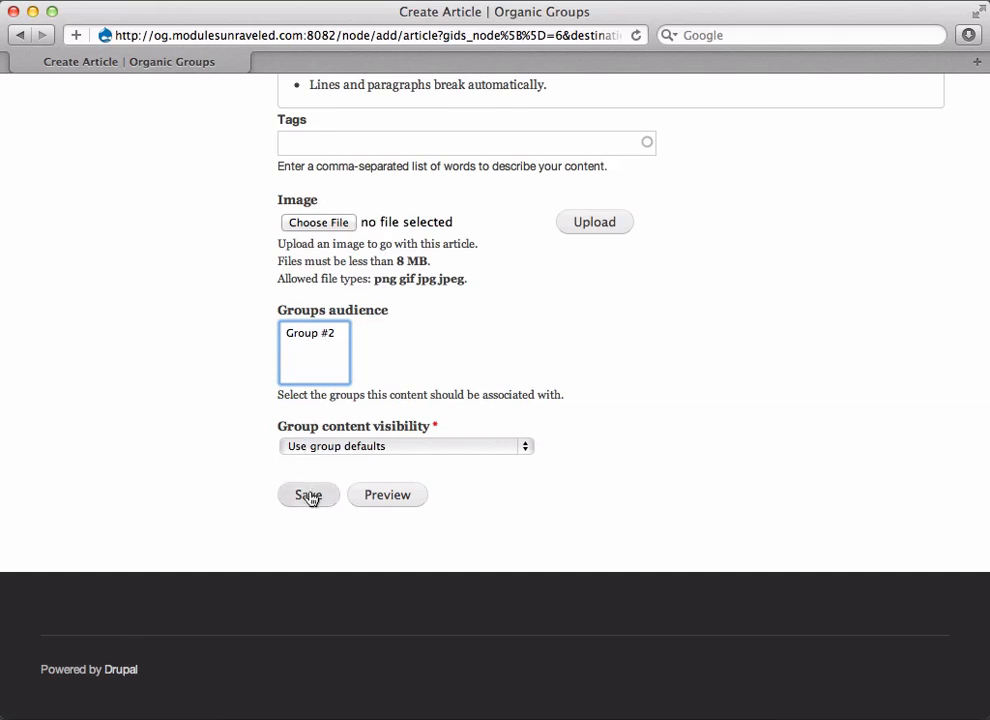
pyautogui.click(308, 494)
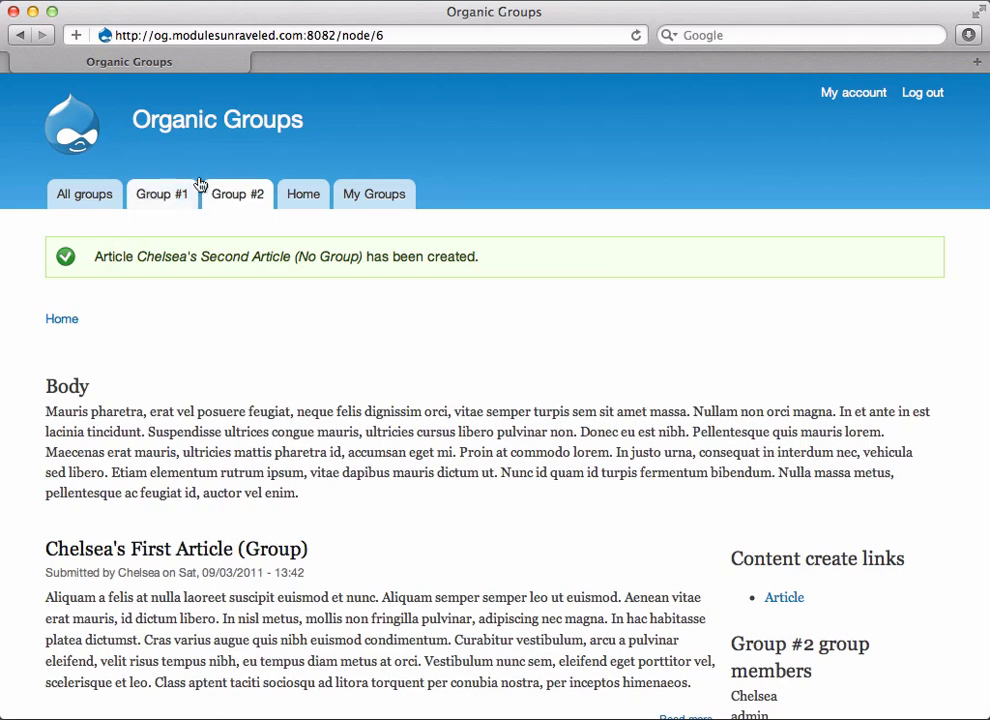
# - Go to Home and view Chelsea's Second Article (No Group) listed first
pyautogui.click(304, 194)
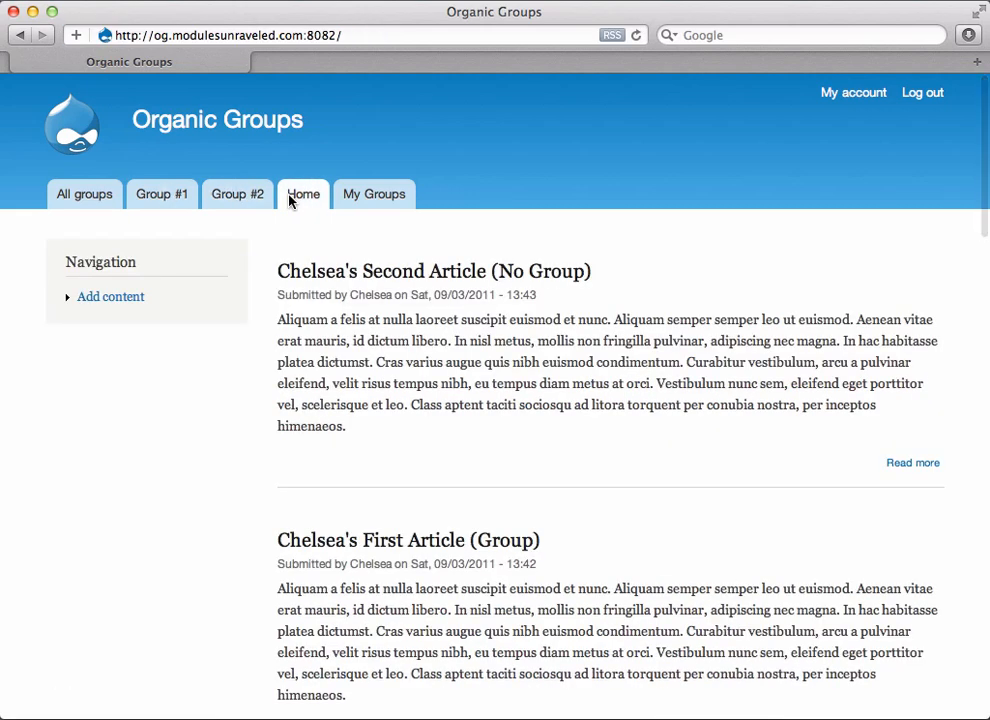
pyautogui.moveTo(326, 272)
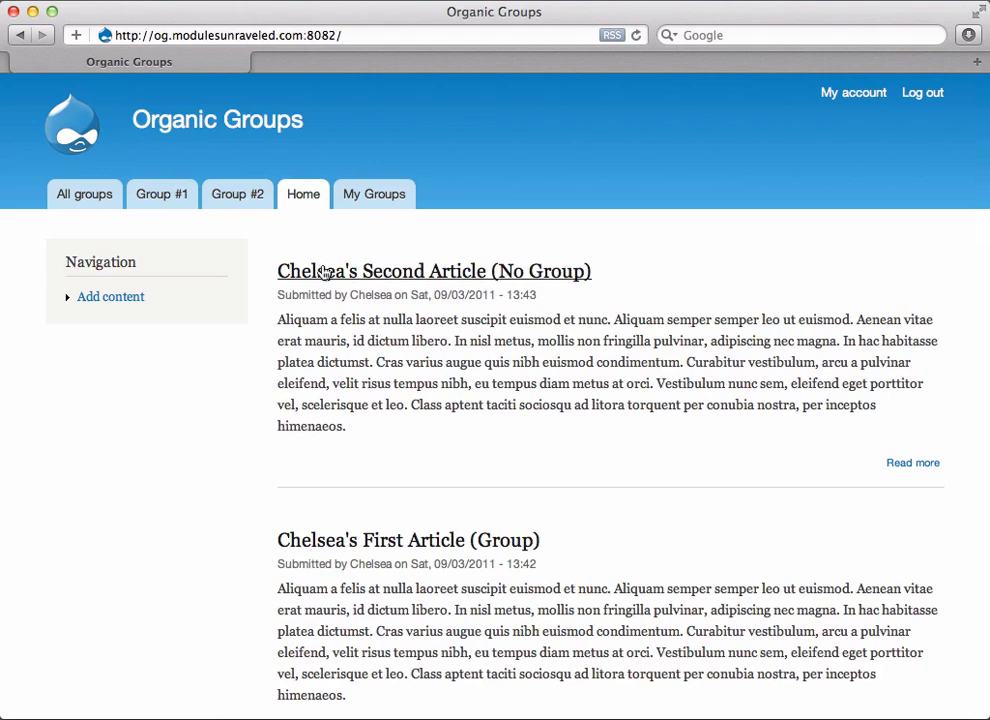
pyautogui.click(432, 272)
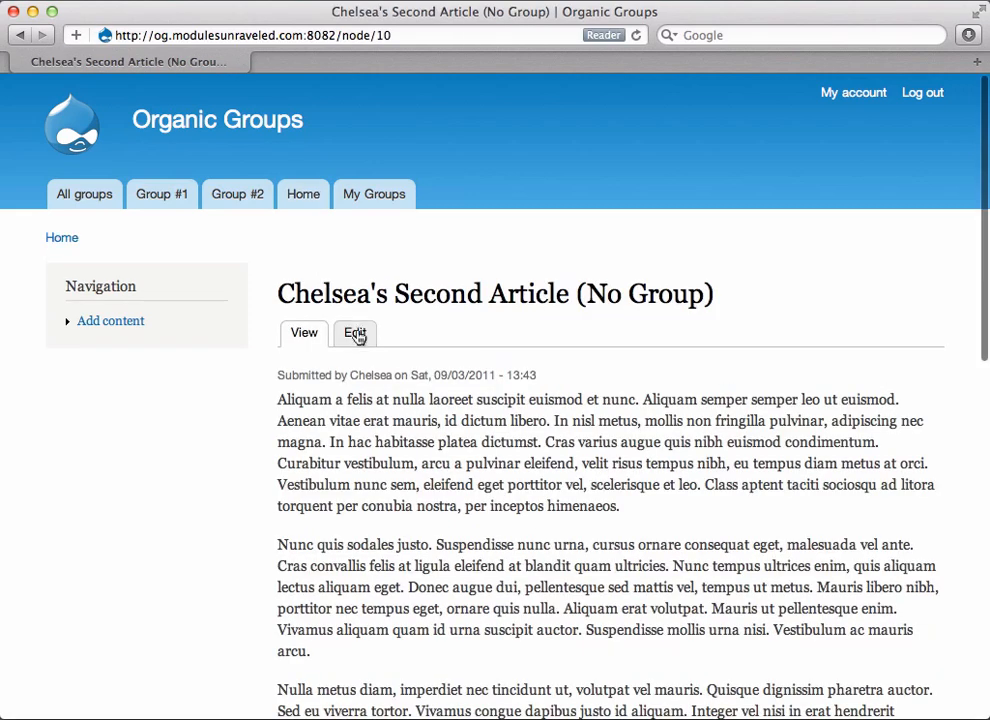
# - Edit the second article and review its fields, with no groups audience selected
pyautogui.click(356, 332)
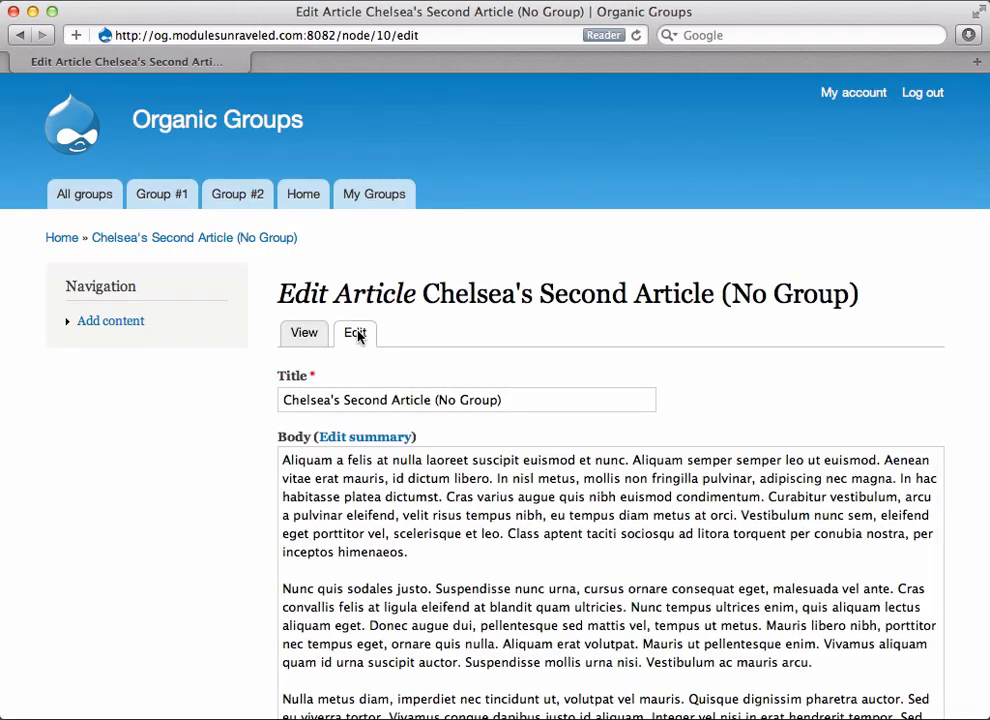
pyautogui.scroll(-3)
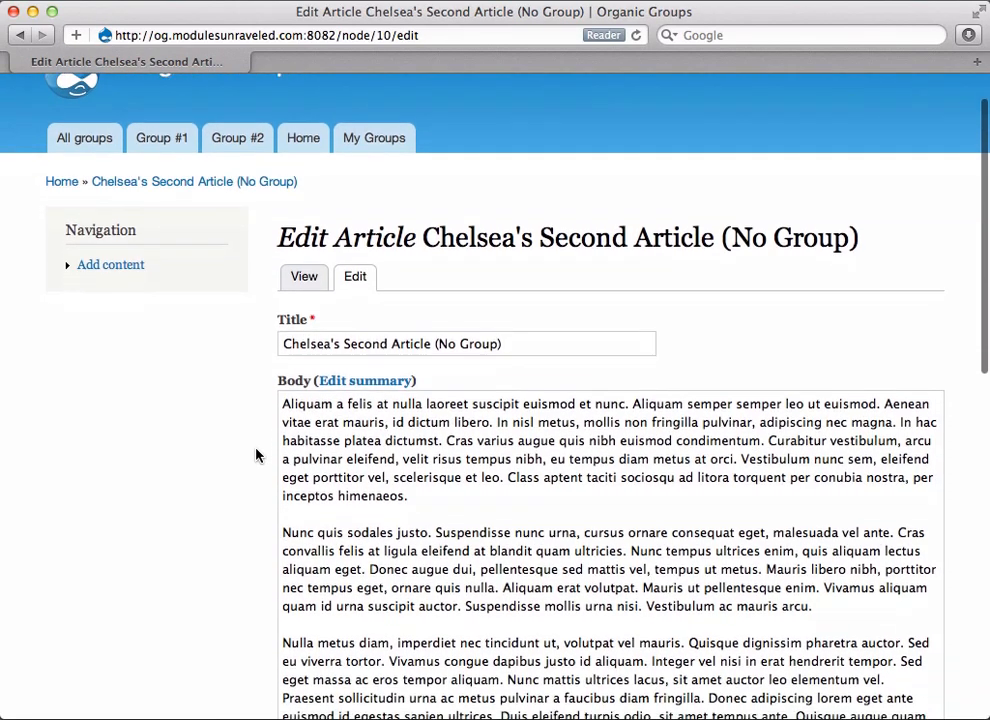
pyautogui.scroll(-3)
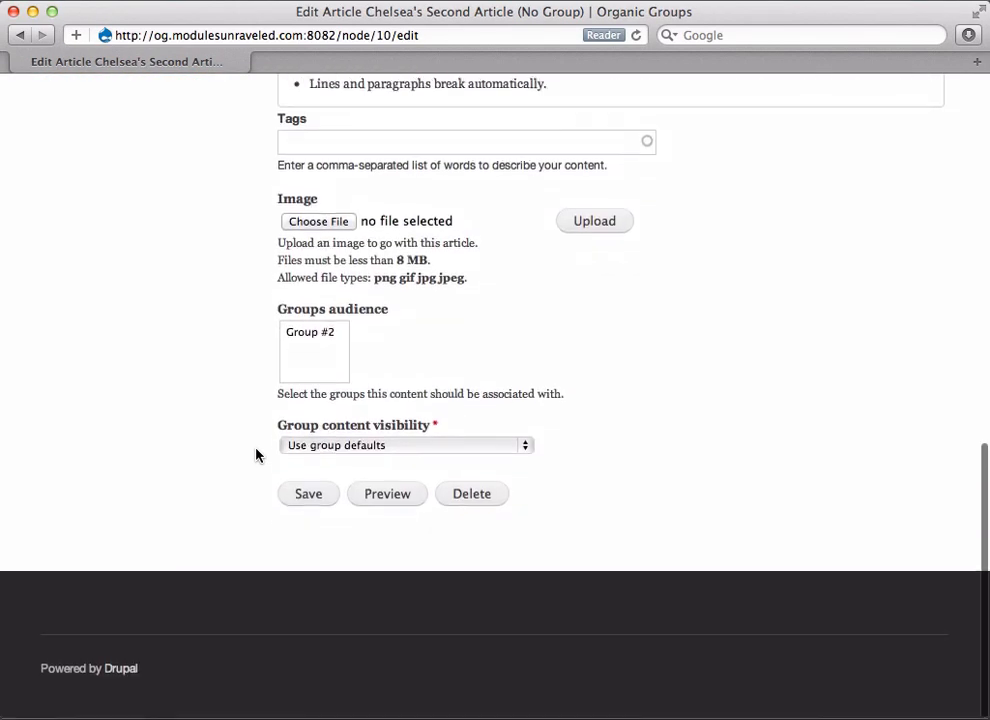
pyautogui.moveTo(472, 494)
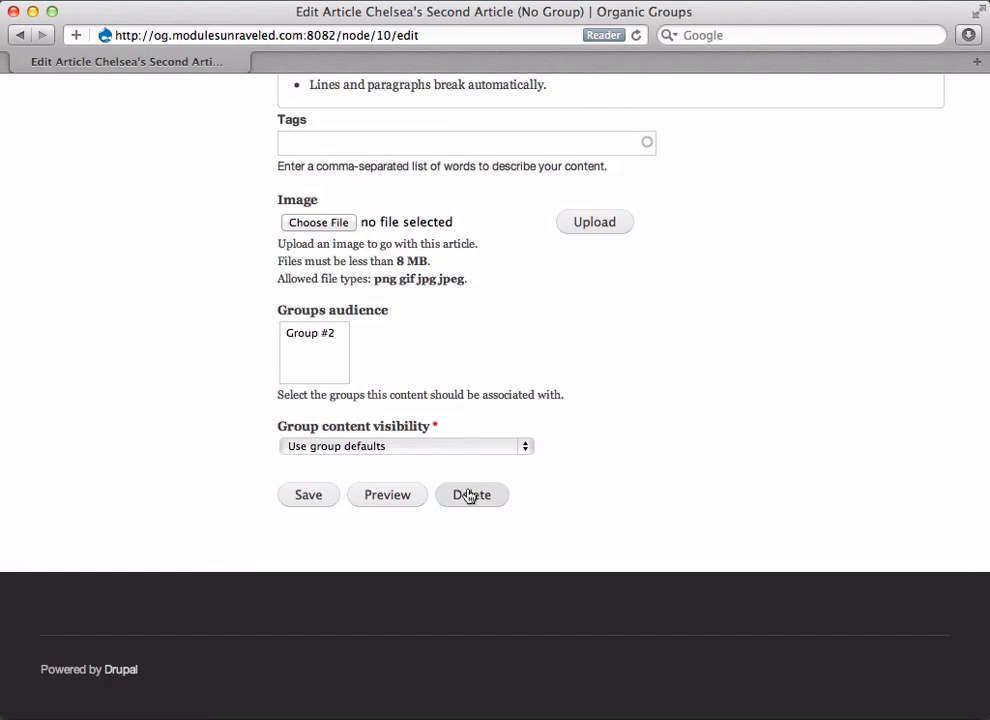
pyautogui.scroll(3)
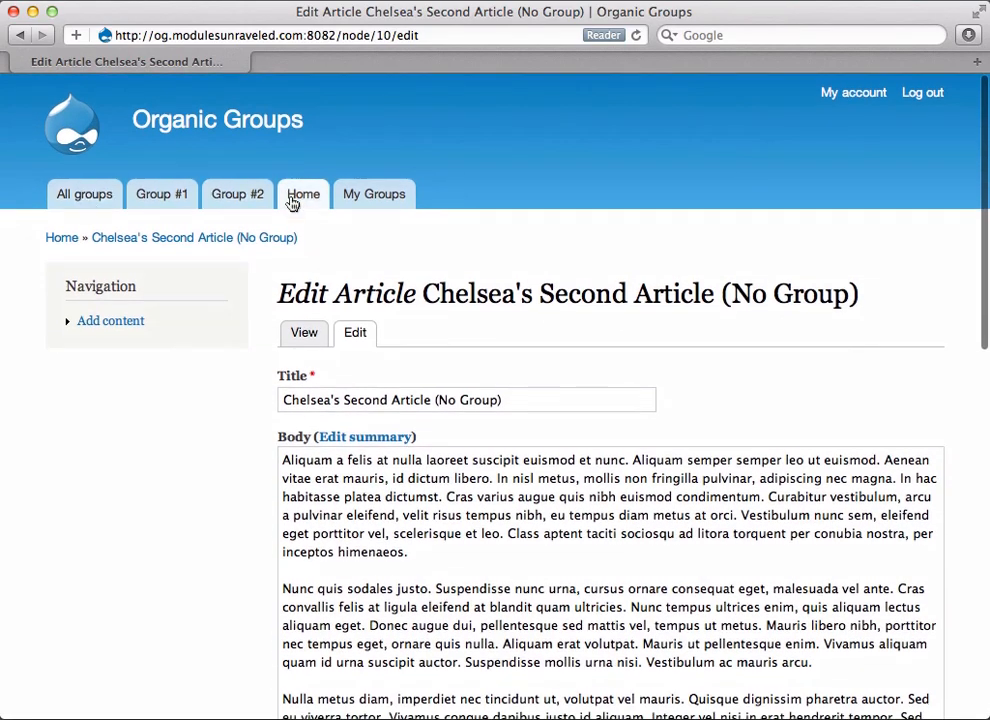
# - Return to Home and view Chelsea's First Article (Group), which offers no edit option
pyautogui.click(304, 194)
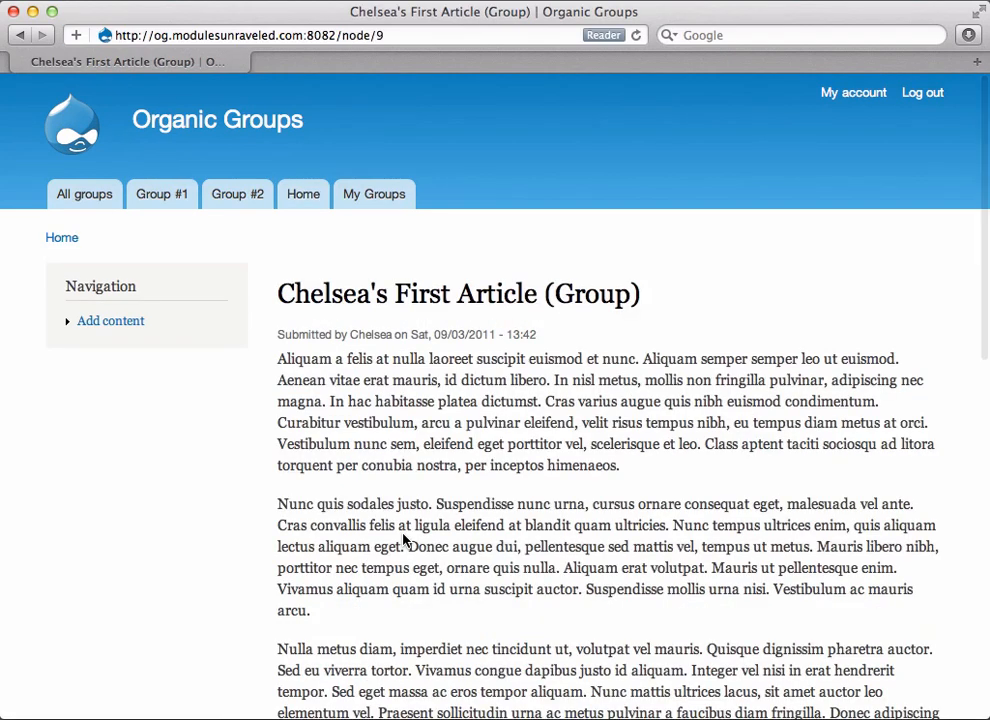
pyautogui.moveTo(232, 530)
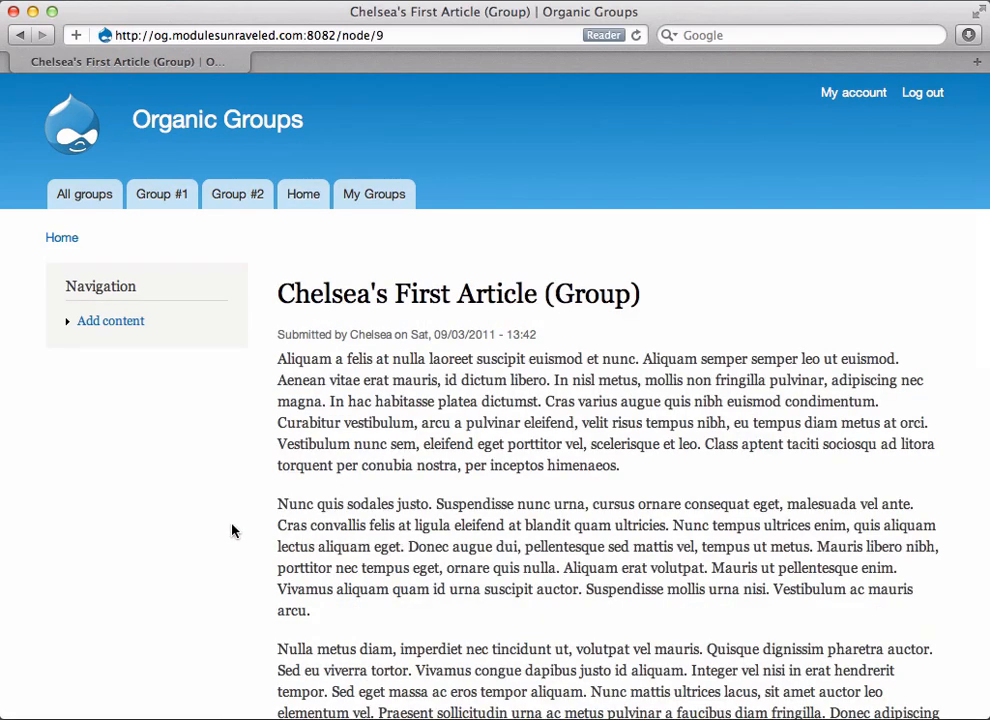